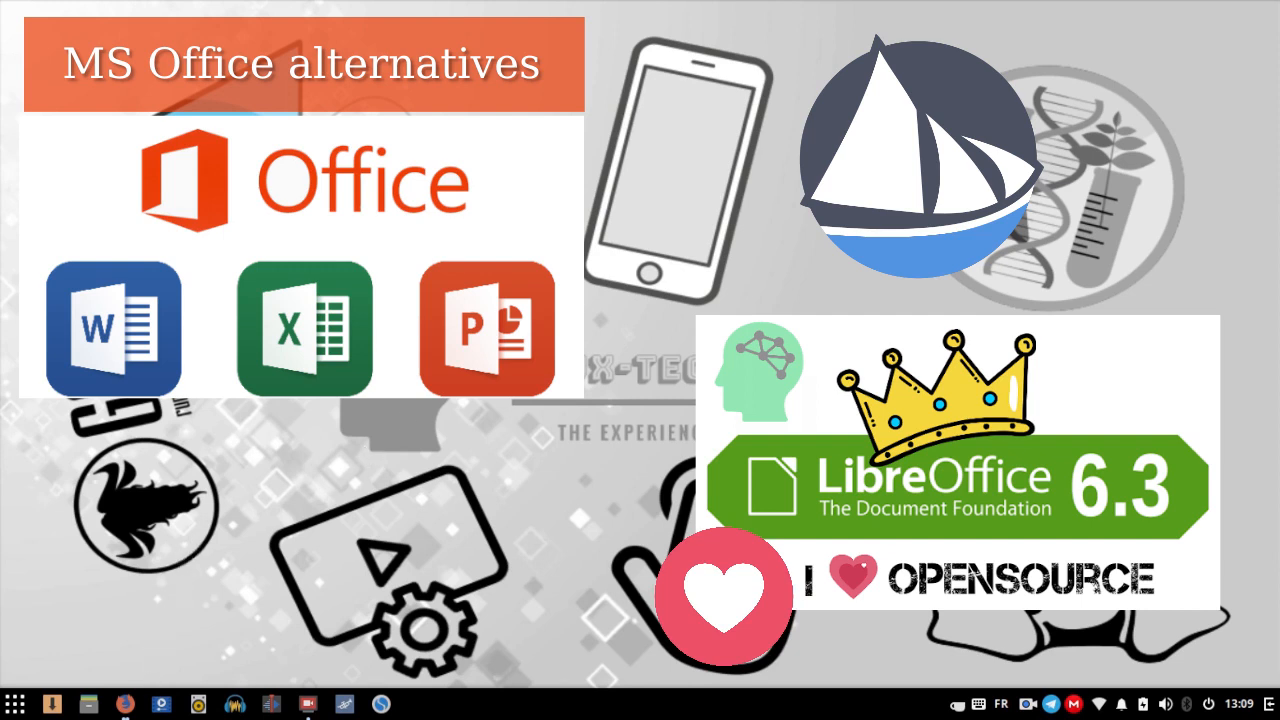
{"action": "mouse_move", "coordinate": [169, 618]}
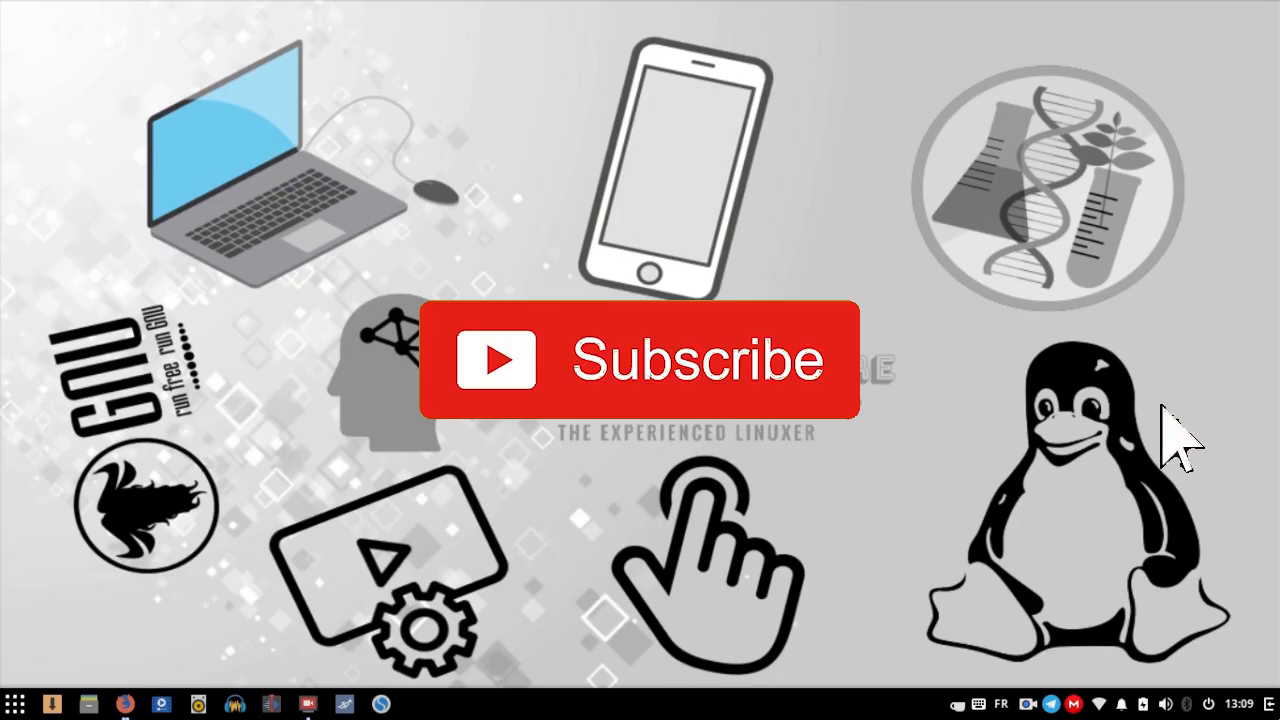
Download the FreeOffice 2018 64-bit Linux .tgz package from freeoffice.com into Downloads
{"action": "left_click", "coordinate": [645, 360]}
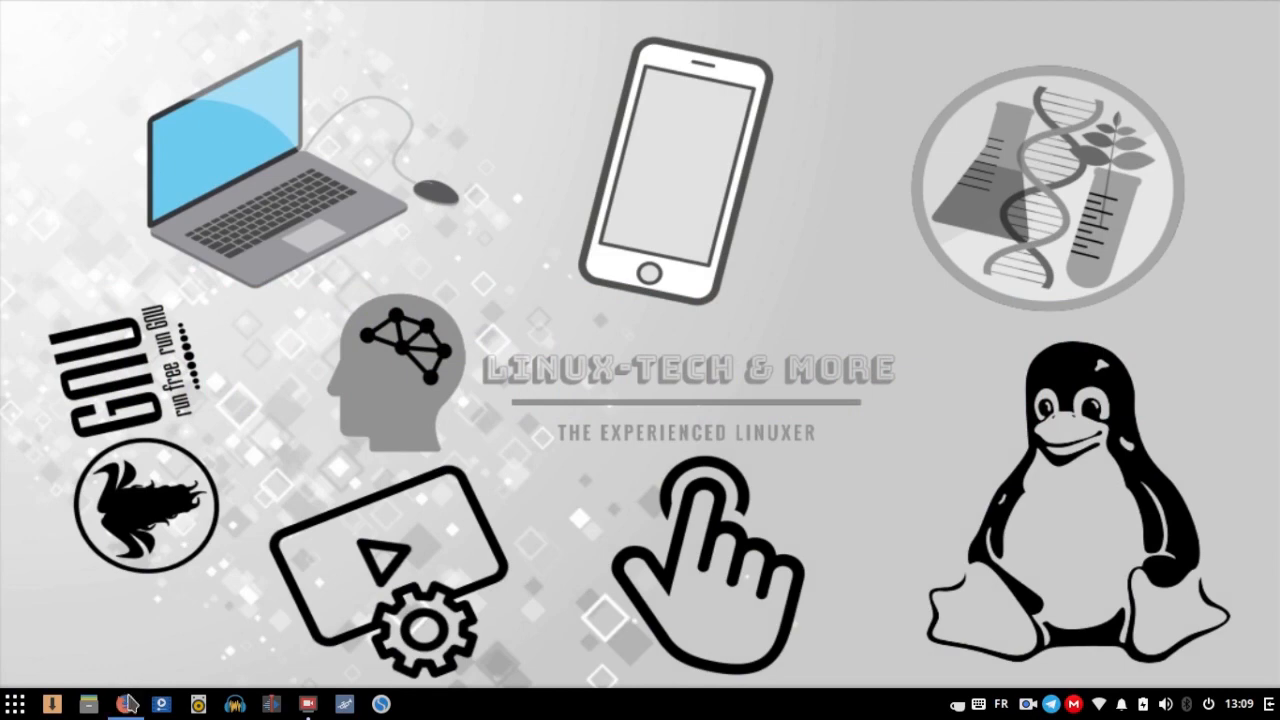
{"action": "left_click", "coordinate": [124, 705]}
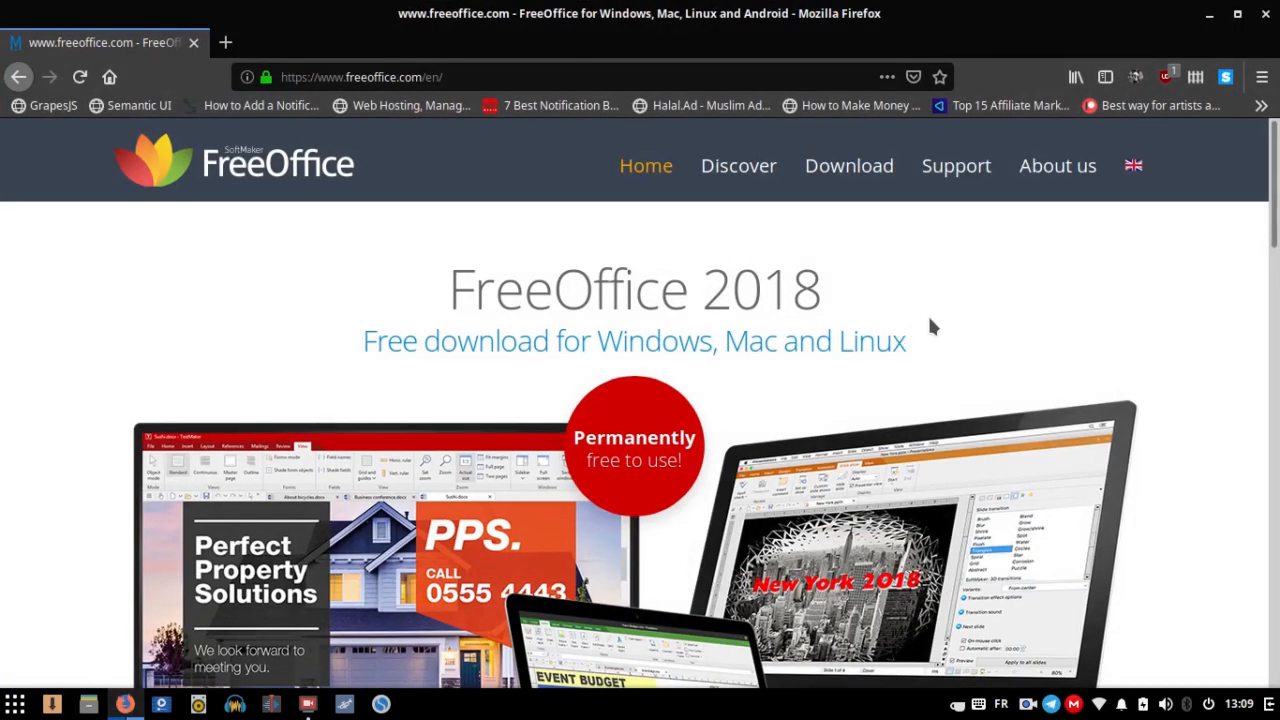
{"action": "mouse_move", "coordinate": [910, 317]}
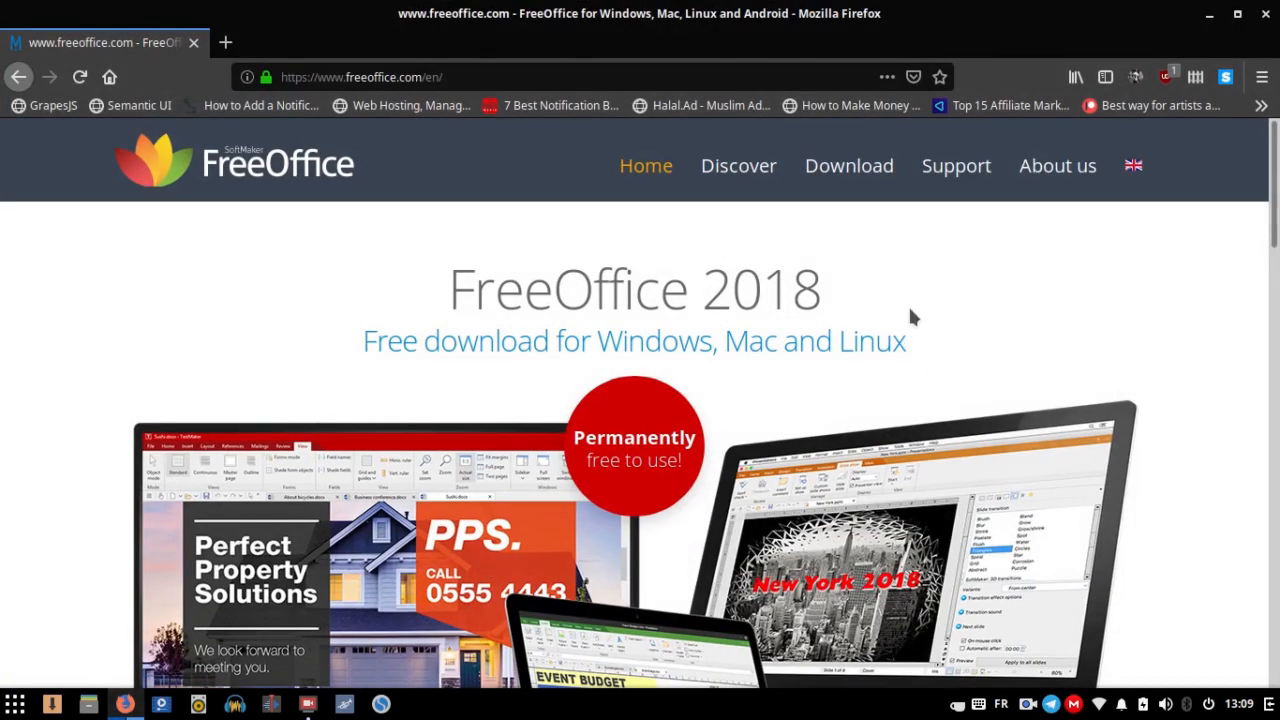
{"action": "mouse_move", "coordinate": [849, 165]}
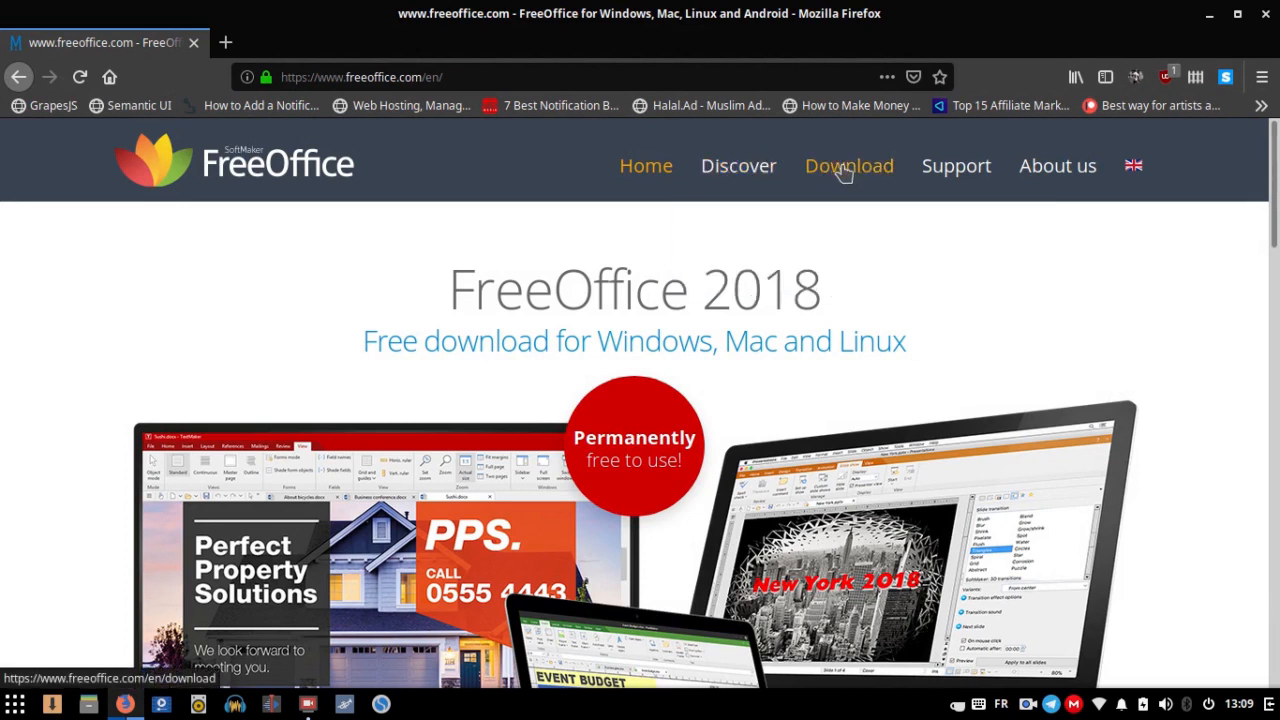
{"action": "left_click", "coordinate": [848, 165]}
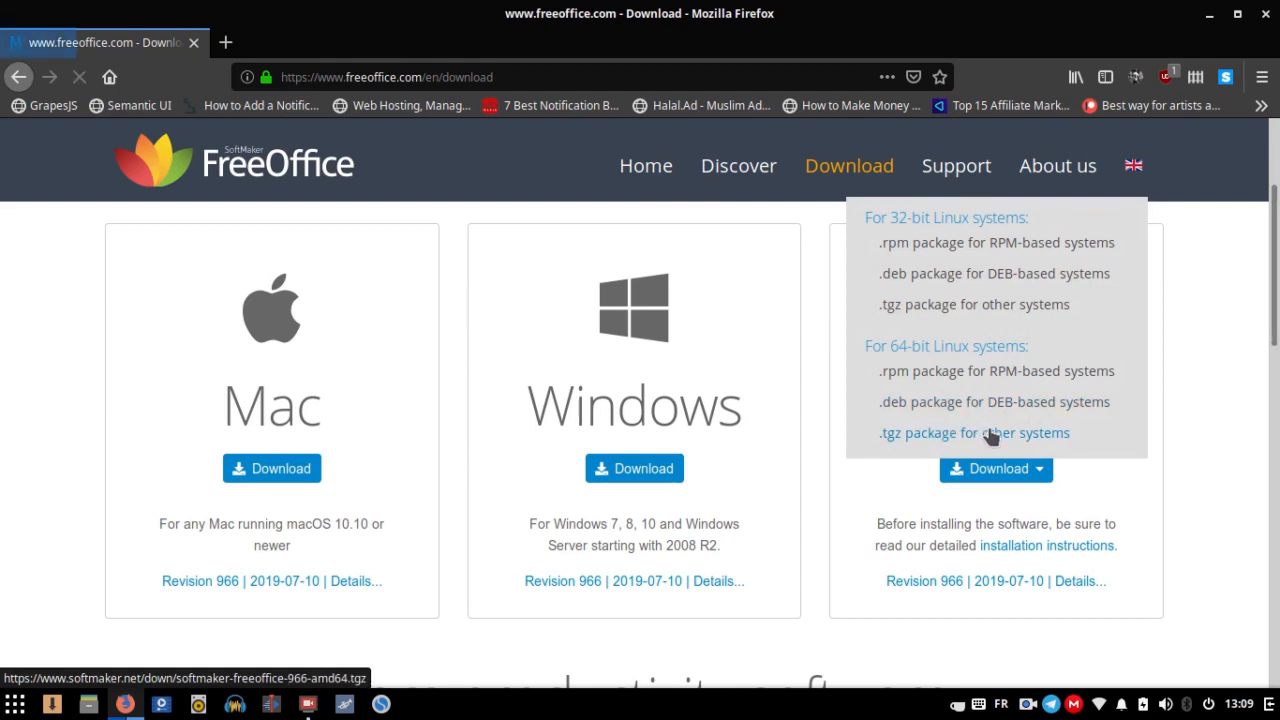
{"action": "left_click", "coordinate": [973, 432]}
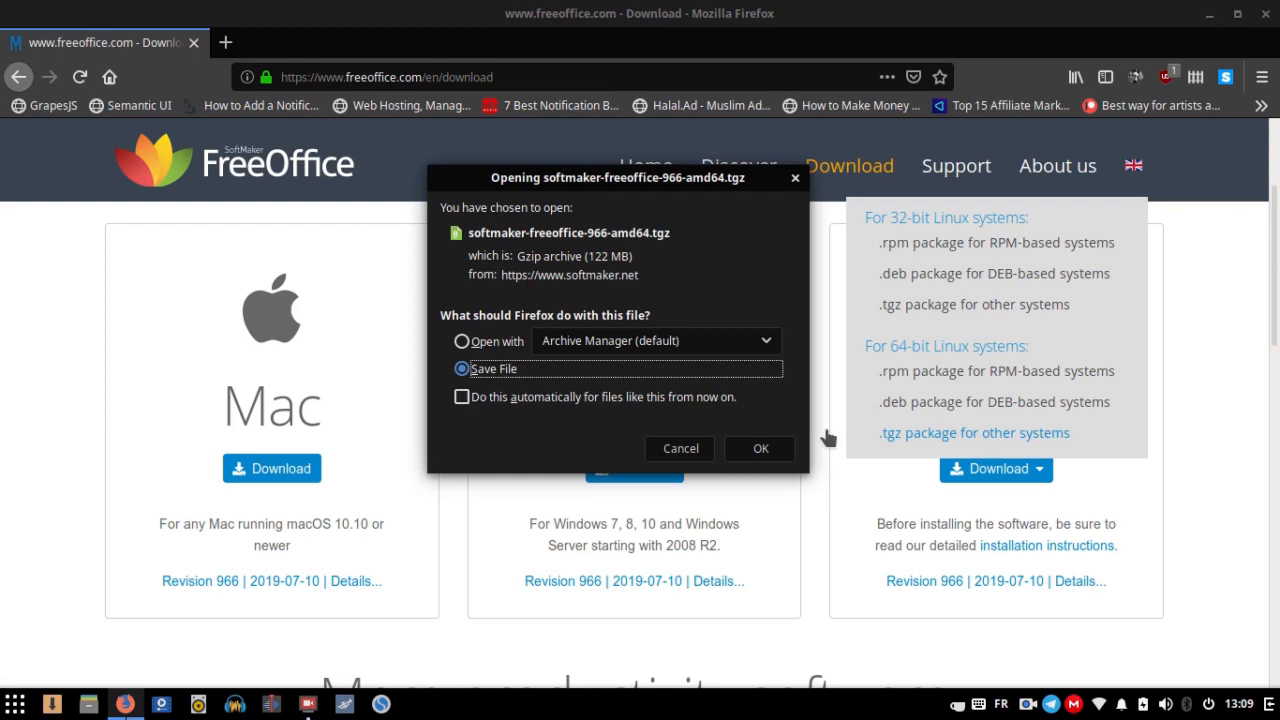
{"action": "left_click", "coordinate": [759, 448]}
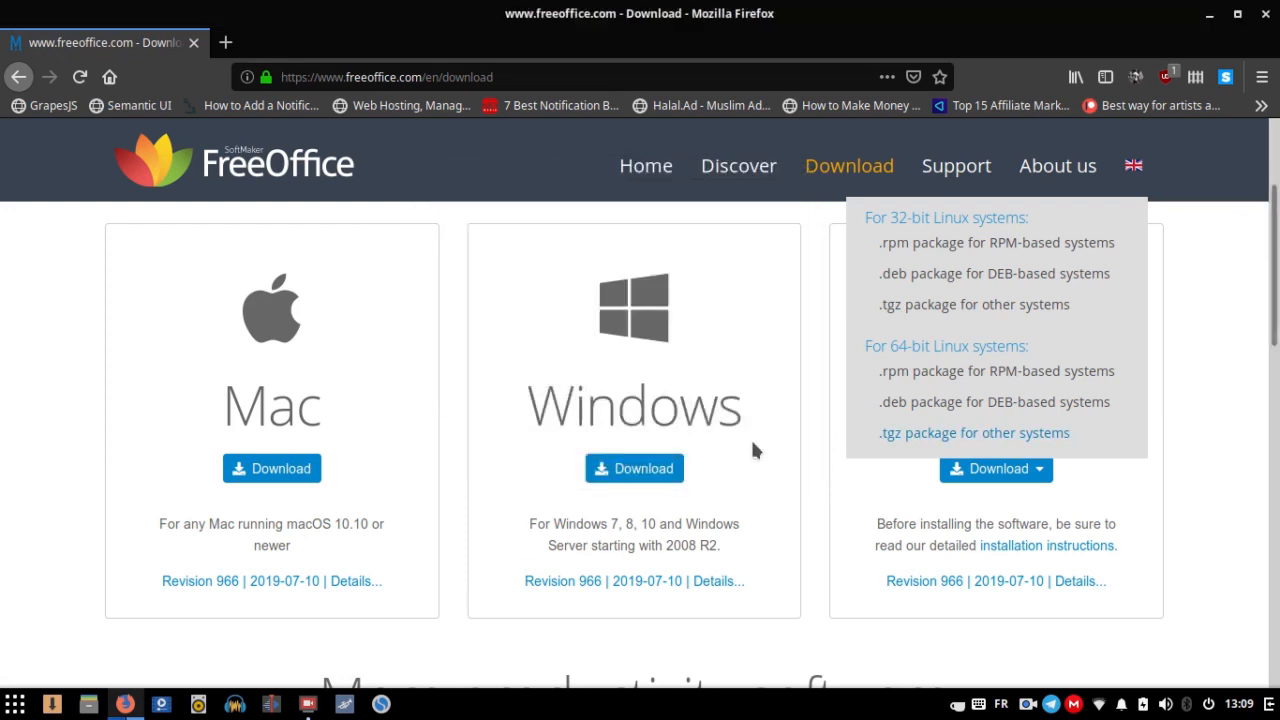
{"action": "mouse_move", "coordinate": [1047, 438]}
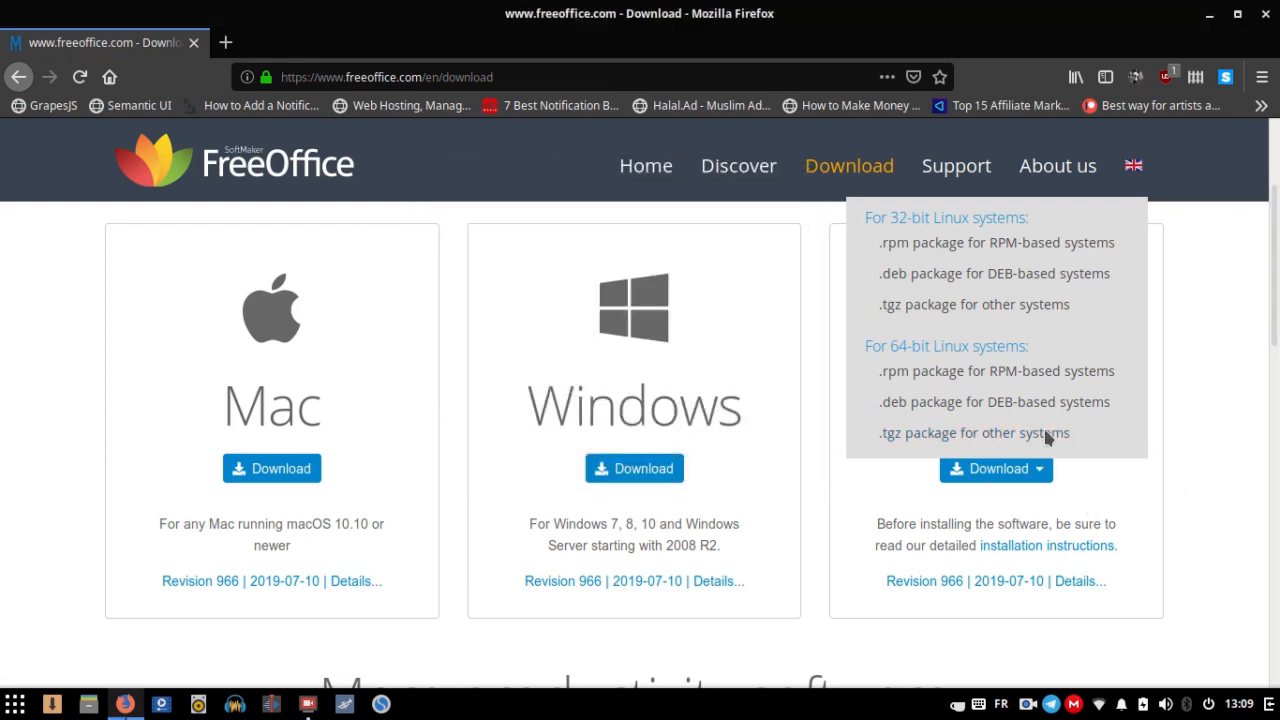
{"action": "left_click", "coordinate": [973, 432]}
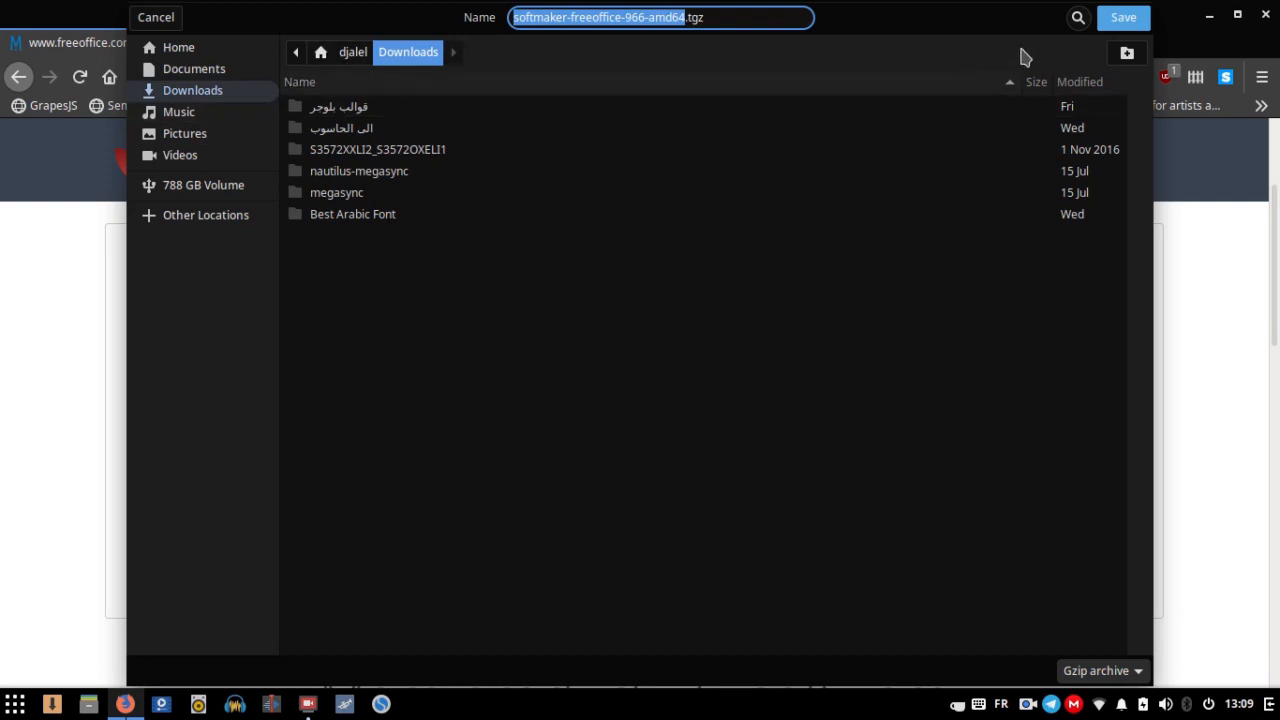
{"action": "left_click", "coordinate": [155, 17]}
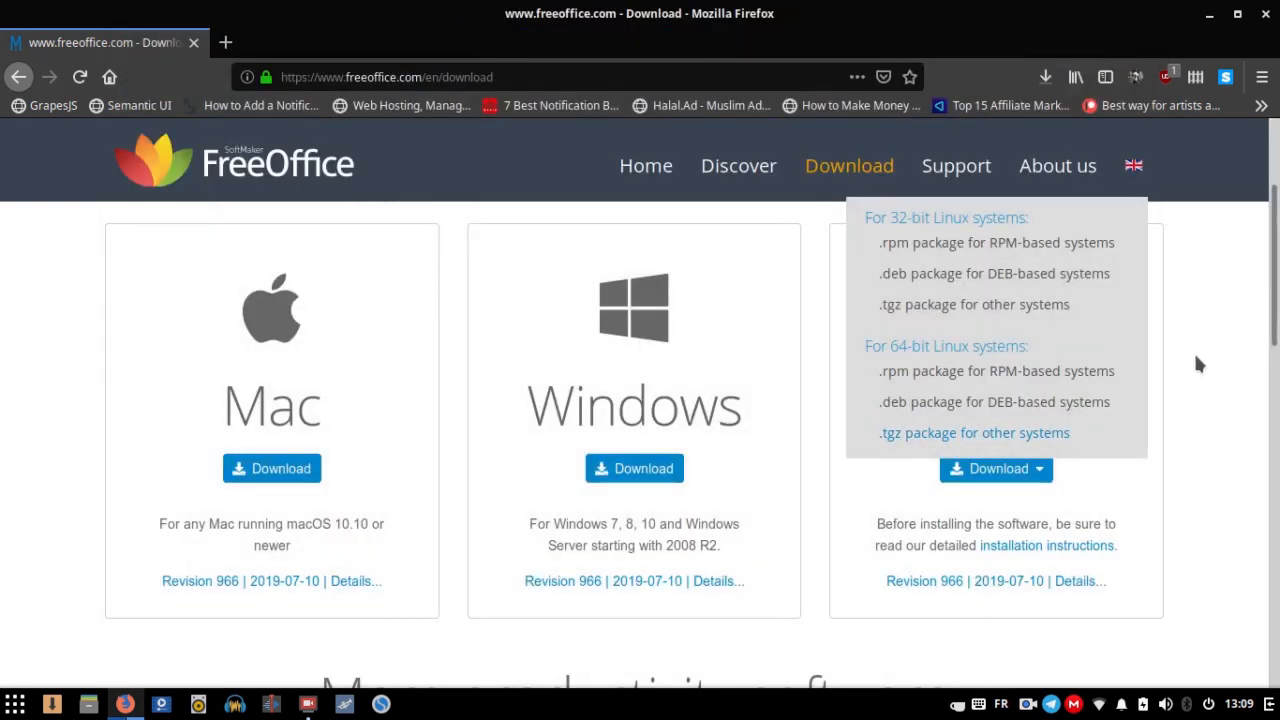
{"action": "mouse_move", "coordinate": [307, 705]}
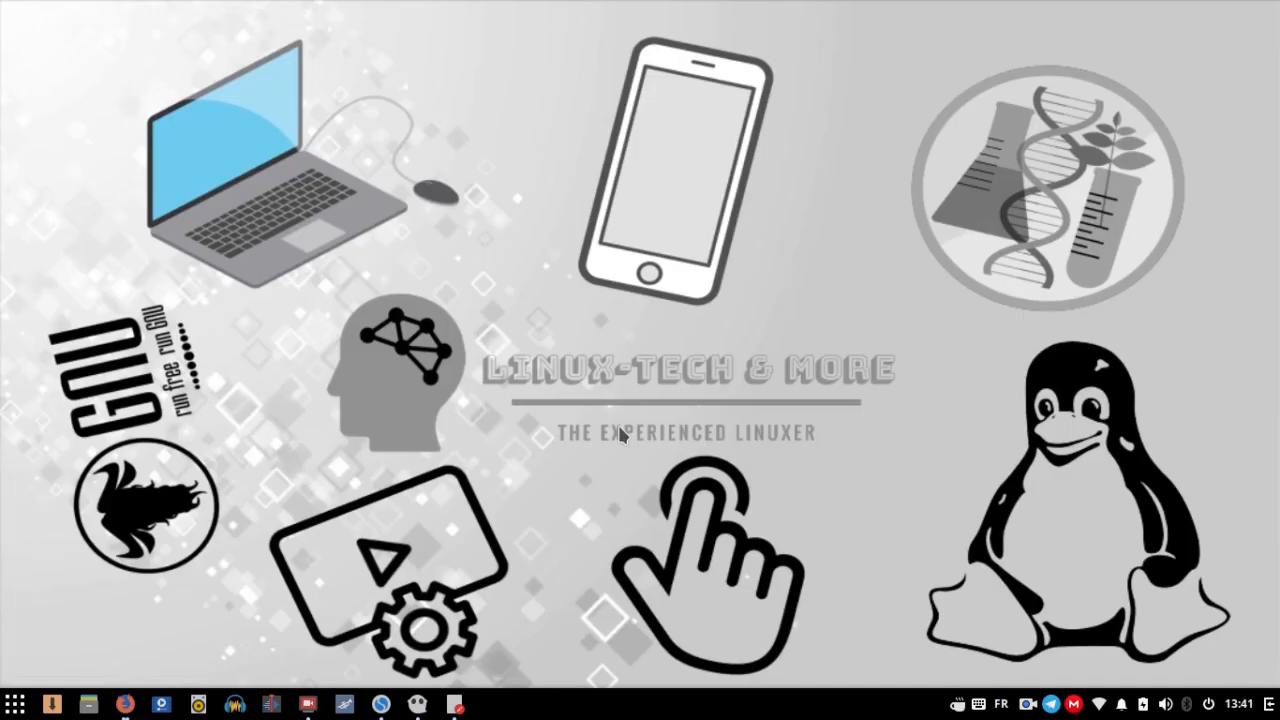
{"action": "mouse_move", "coordinate": [547, 332]}
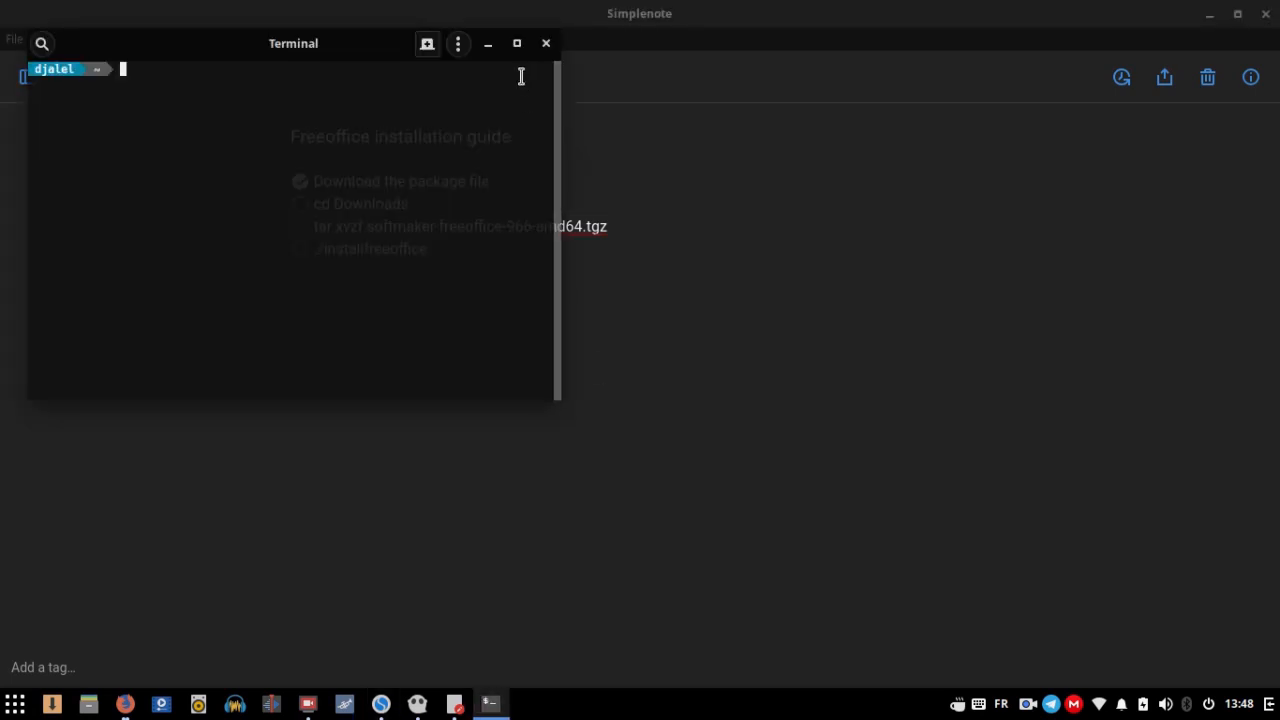
Maximize the terminal and change into the Downloads folder with cd Downloads
{"action": "left_click", "coordinate": [517, 43]}
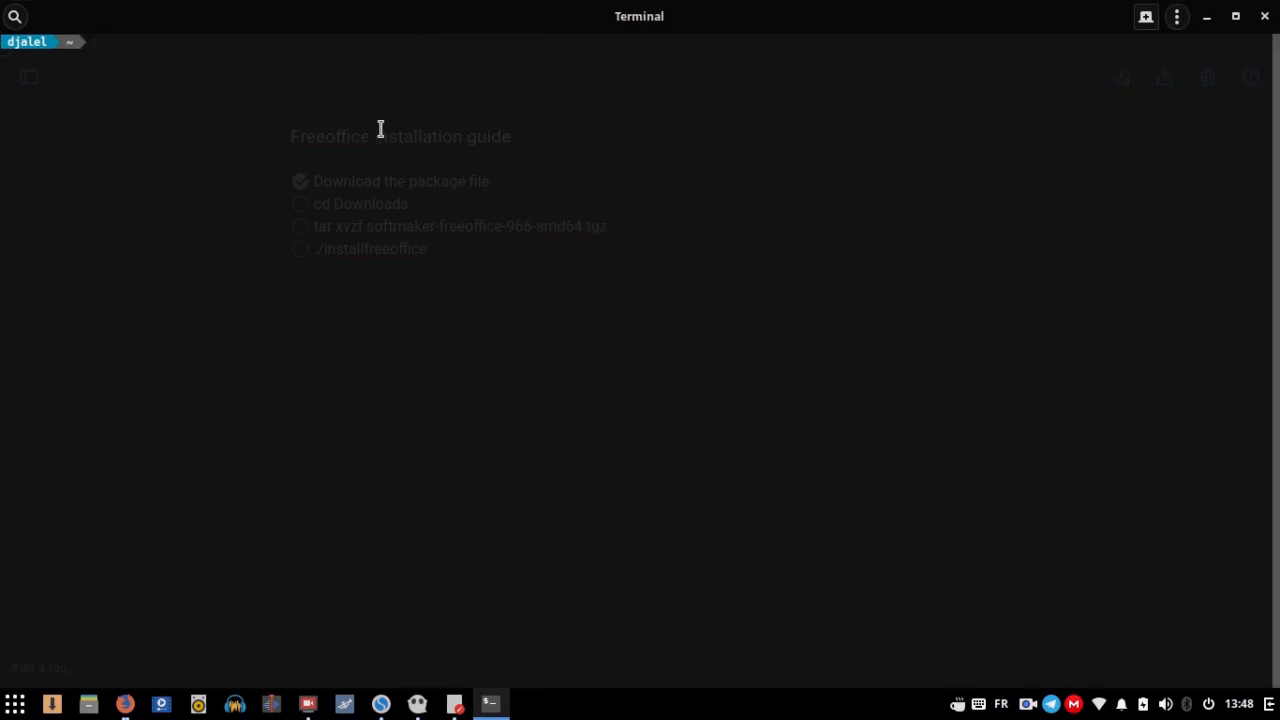
{"action": "type", "text": "cd Dow"}
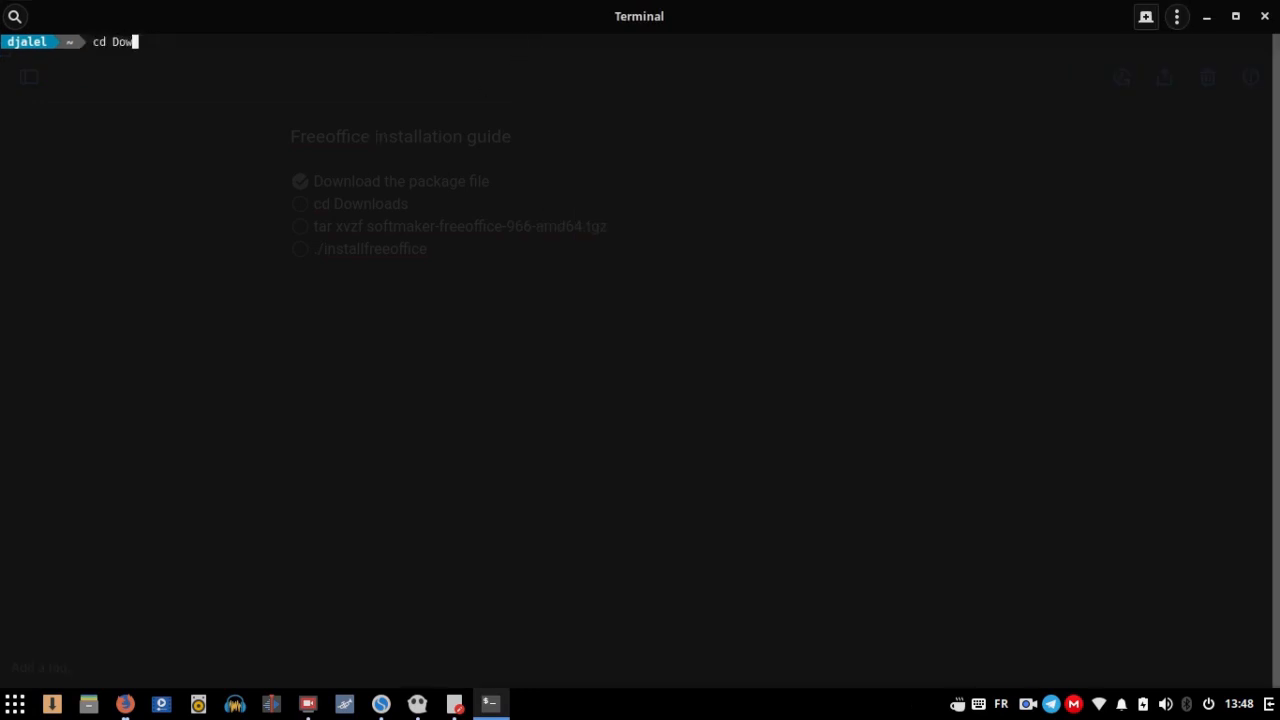
{"action": "type", "text": "la"}
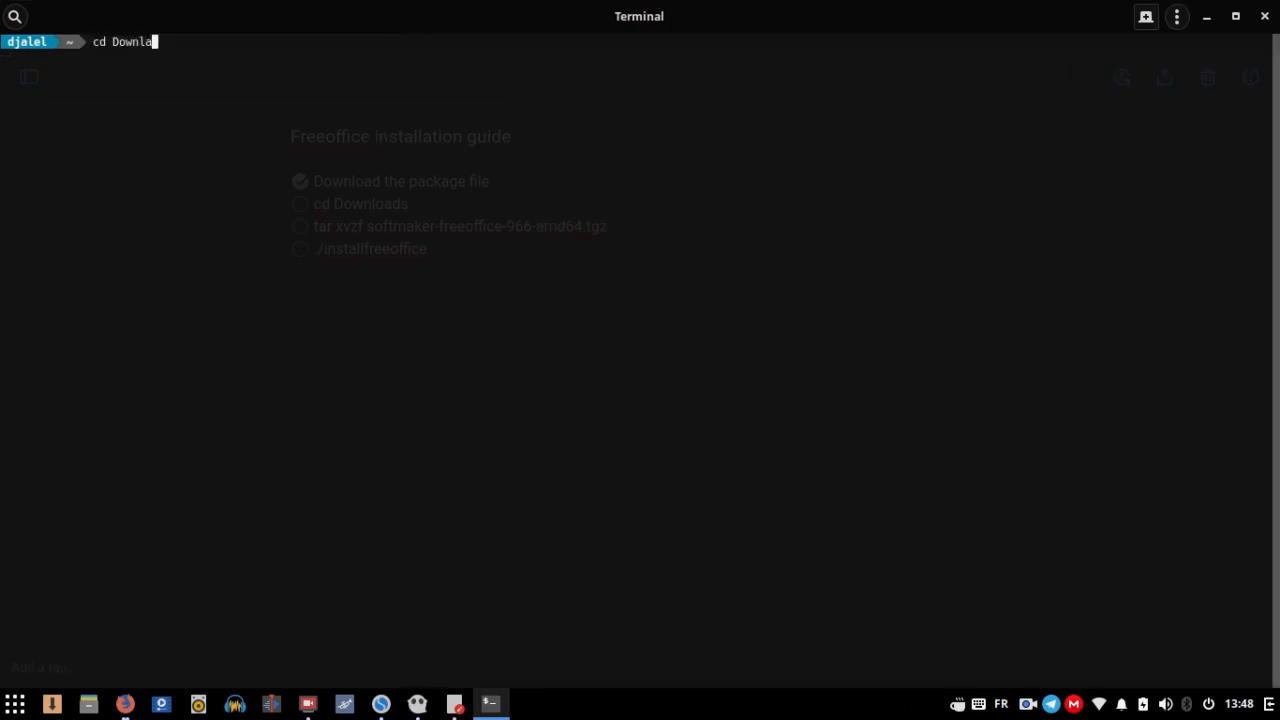
{"action": "type", "text": "ds"}
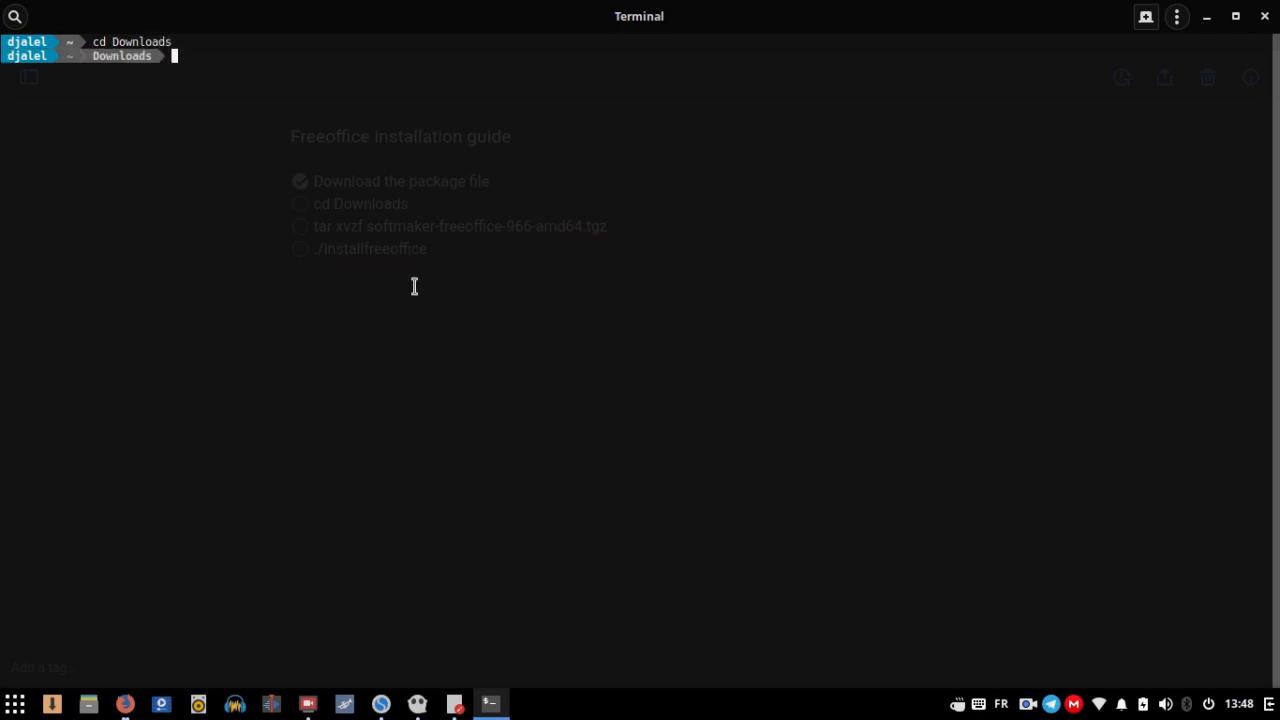
{"action": "mouse_move", "coordinate": [473, 699]}
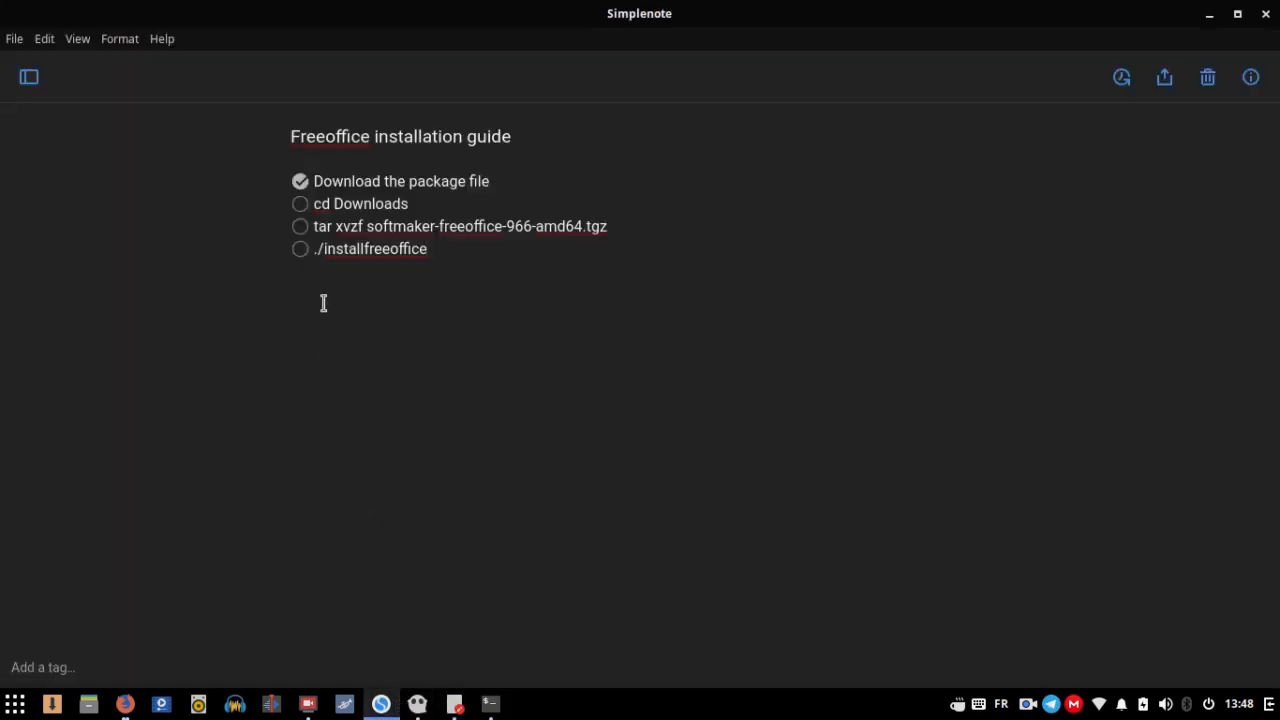
Check off the cd Downloads and tar steps, and select ./installfreeoffice to copy
{"action": "left_click", "coordinate": [300, 203]}
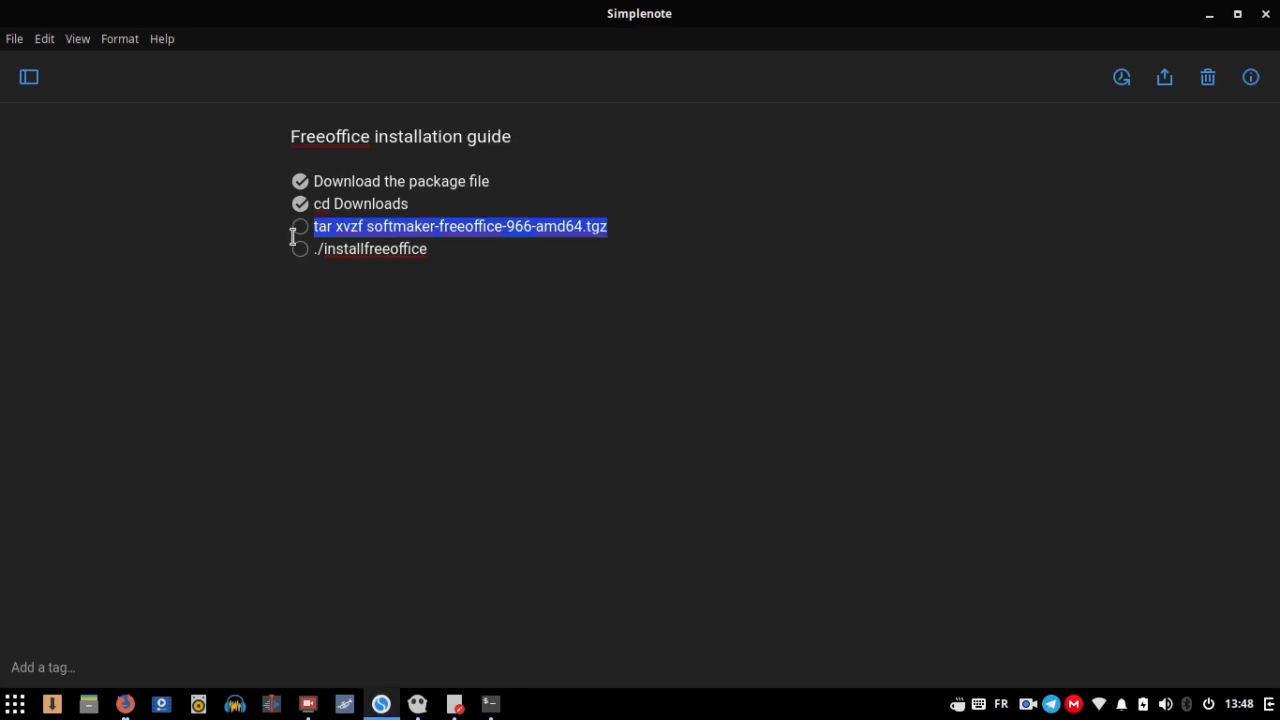
{"action": "left_click", "coordinate": [299, 226]}
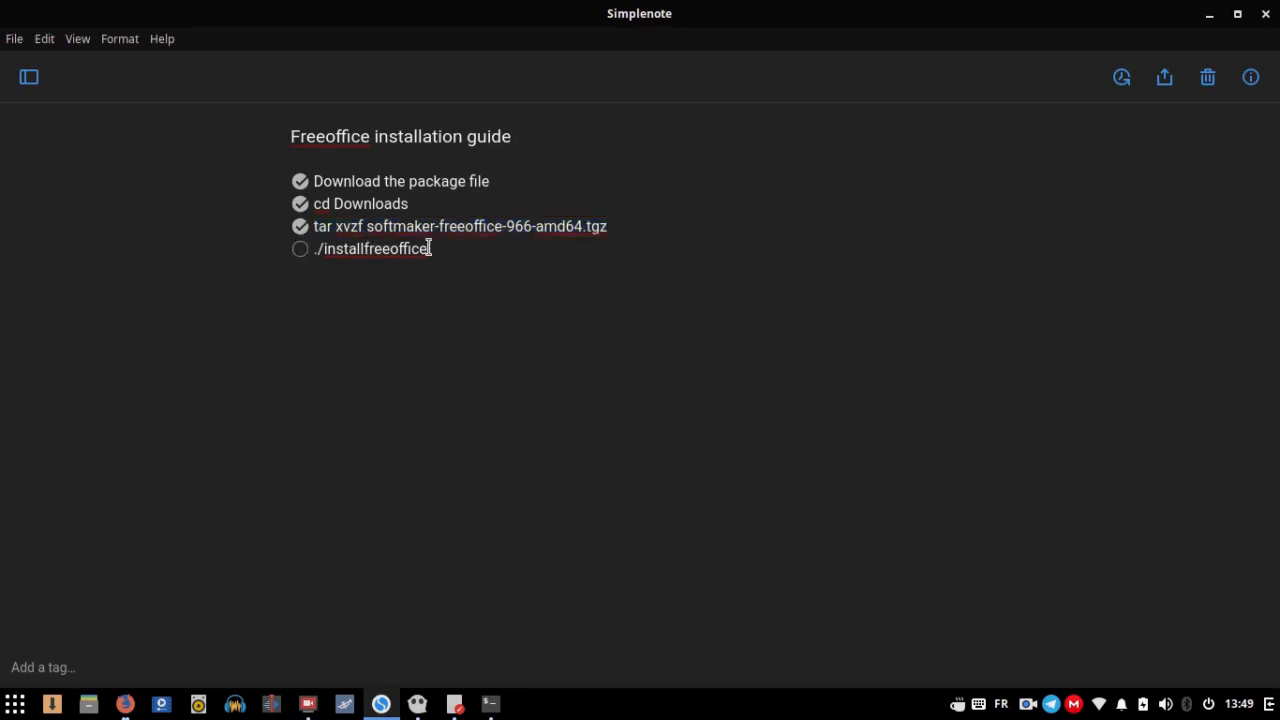
{"action": "double_click", "coordinate": [372, 248]}
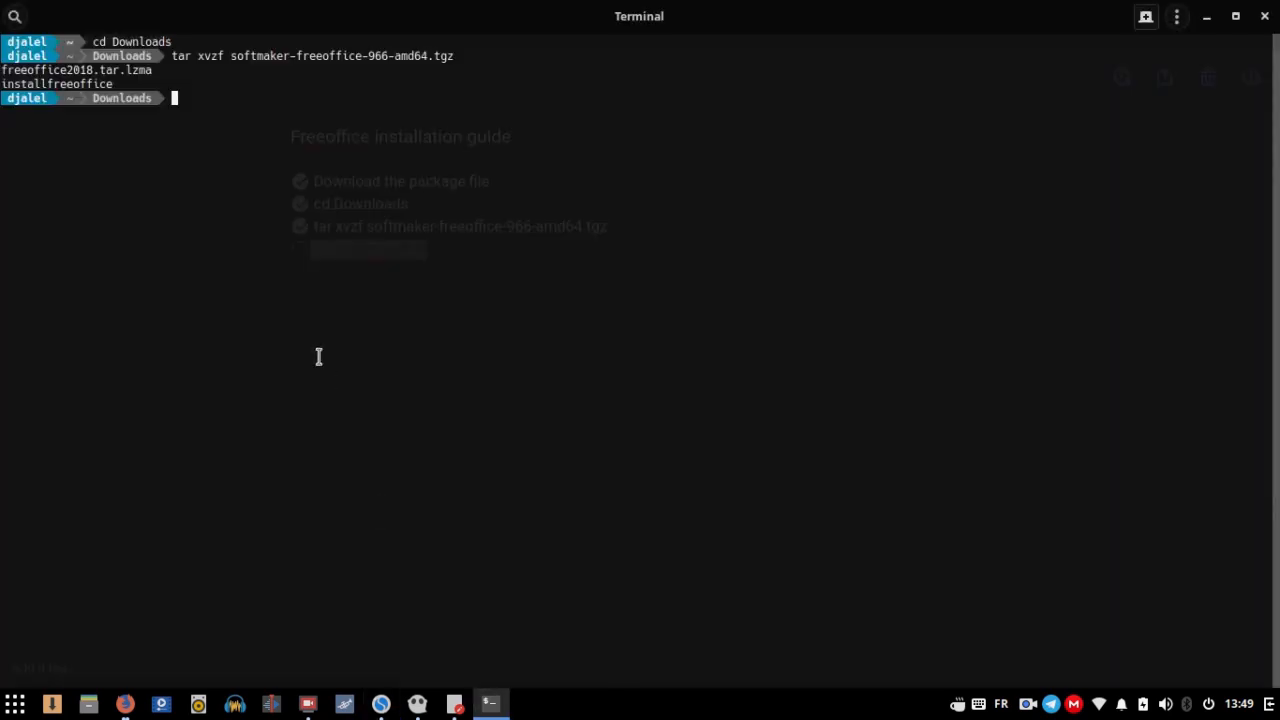
Run ./installfreeoffice, cancel it, and restart the installer with sudo
{"action": "type", "text": "./installfreeoffice"}
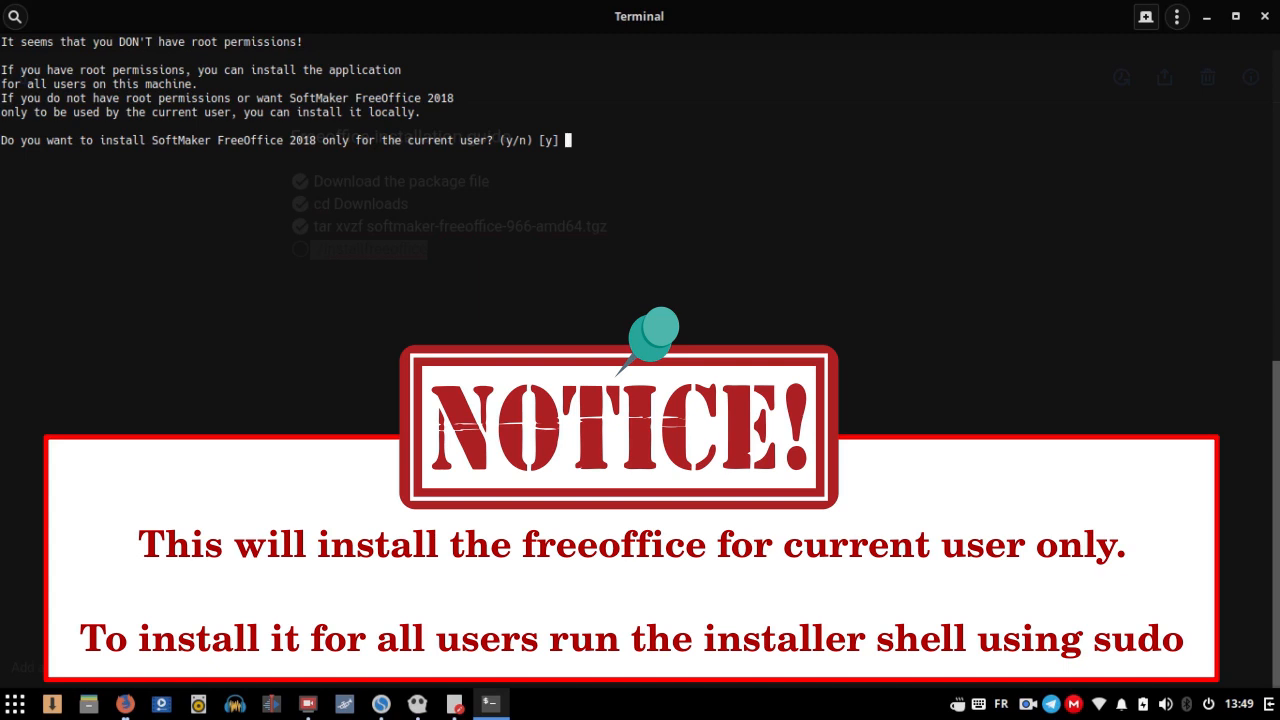
{"action": "key", "text": "ctrl+c"}
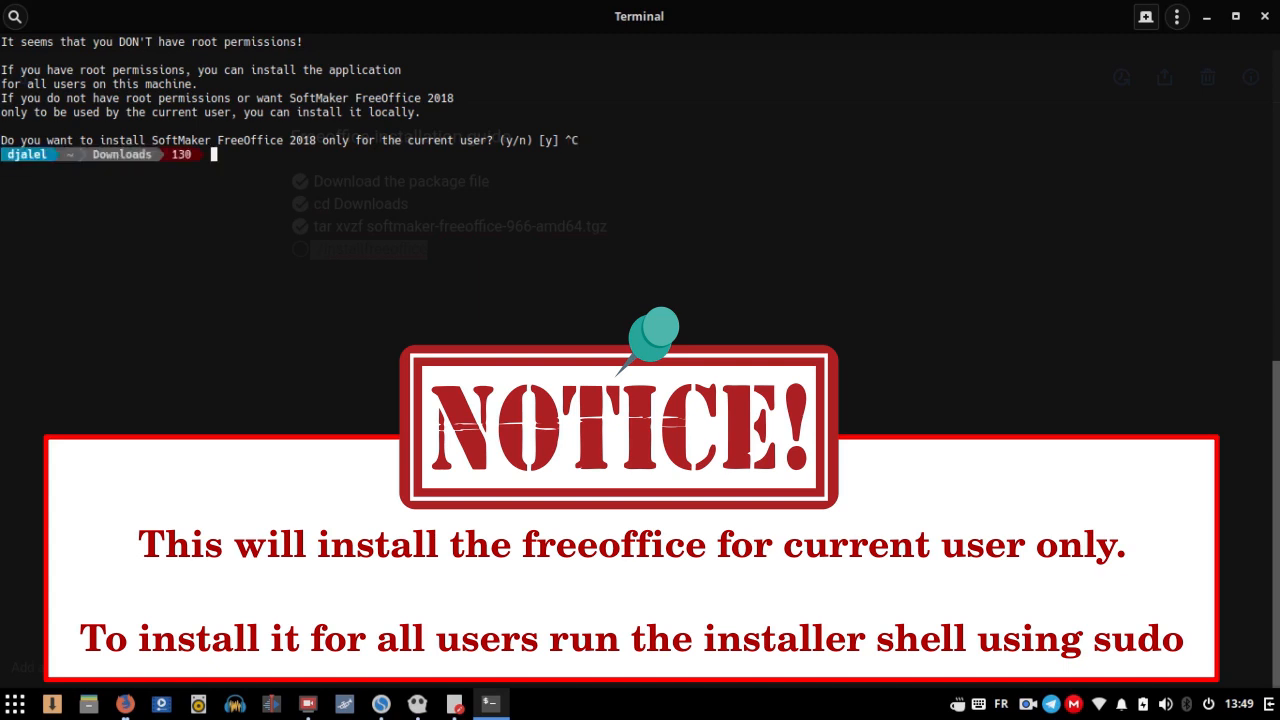
{"action": "mouse_move", "coordinate": [218, 172]}
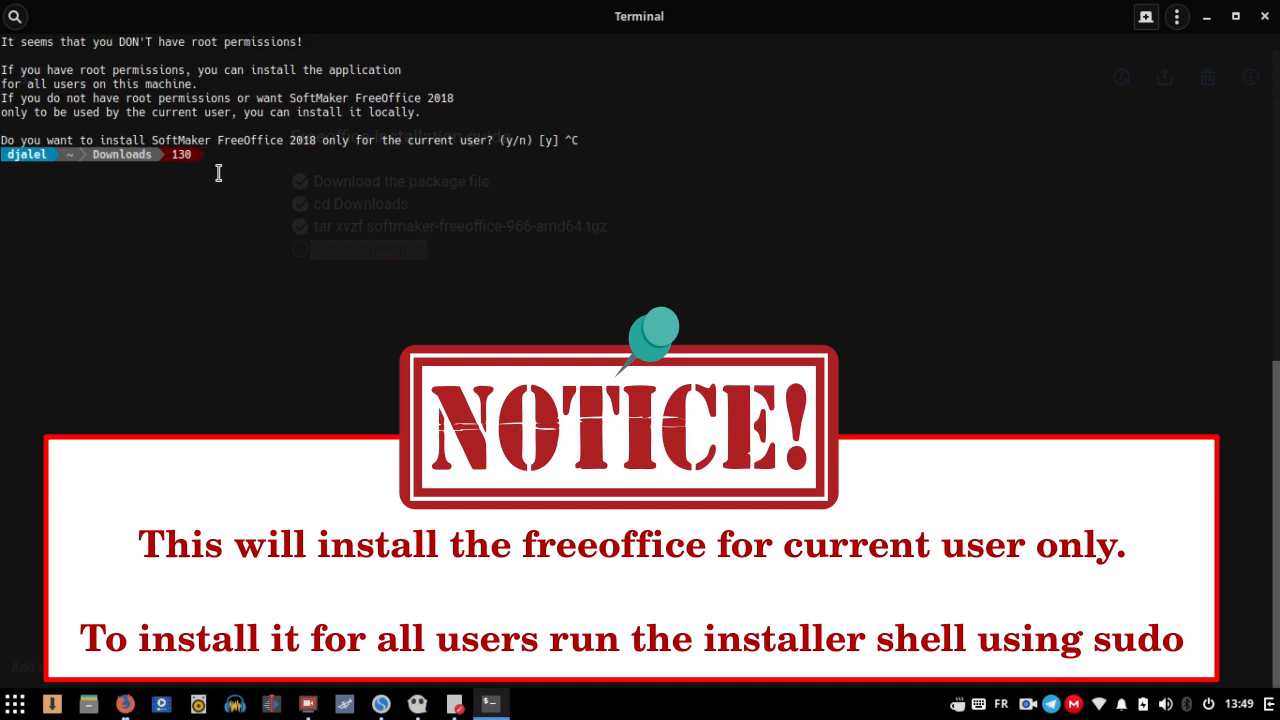
{"action": "type", "text": "c"}
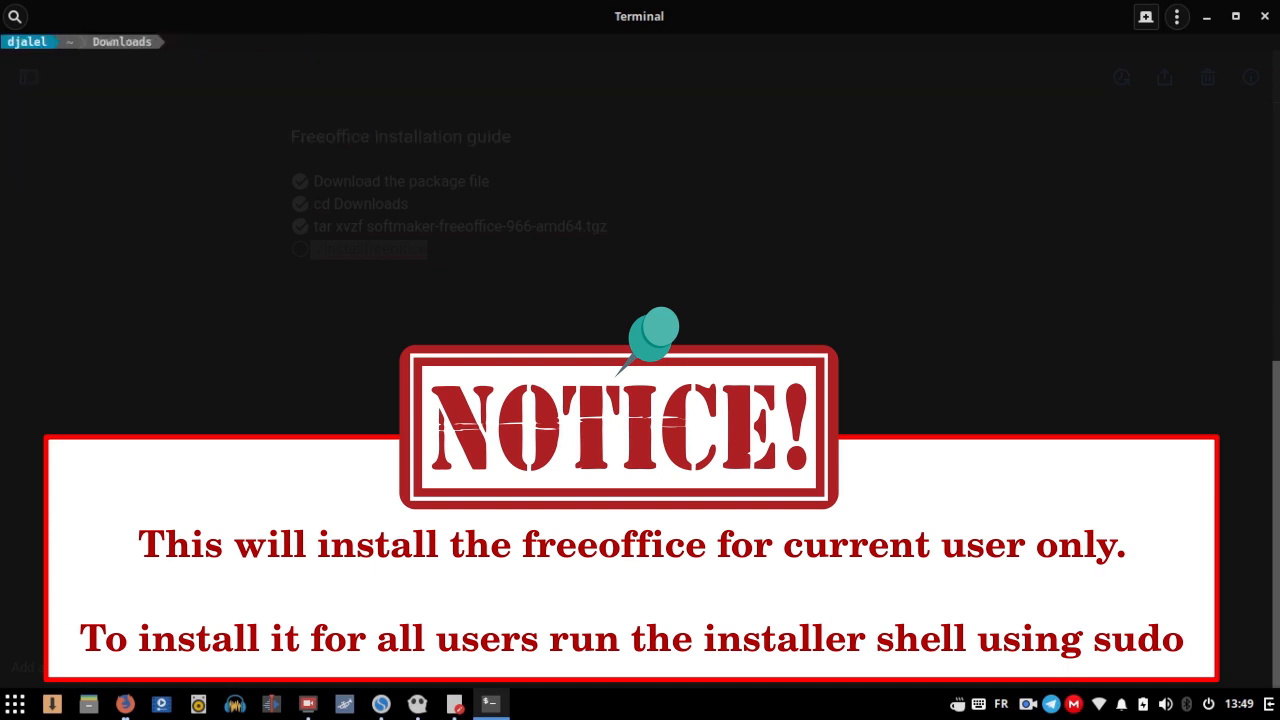
{"action": "type", "text": "sudo ./installfreeoffice"}
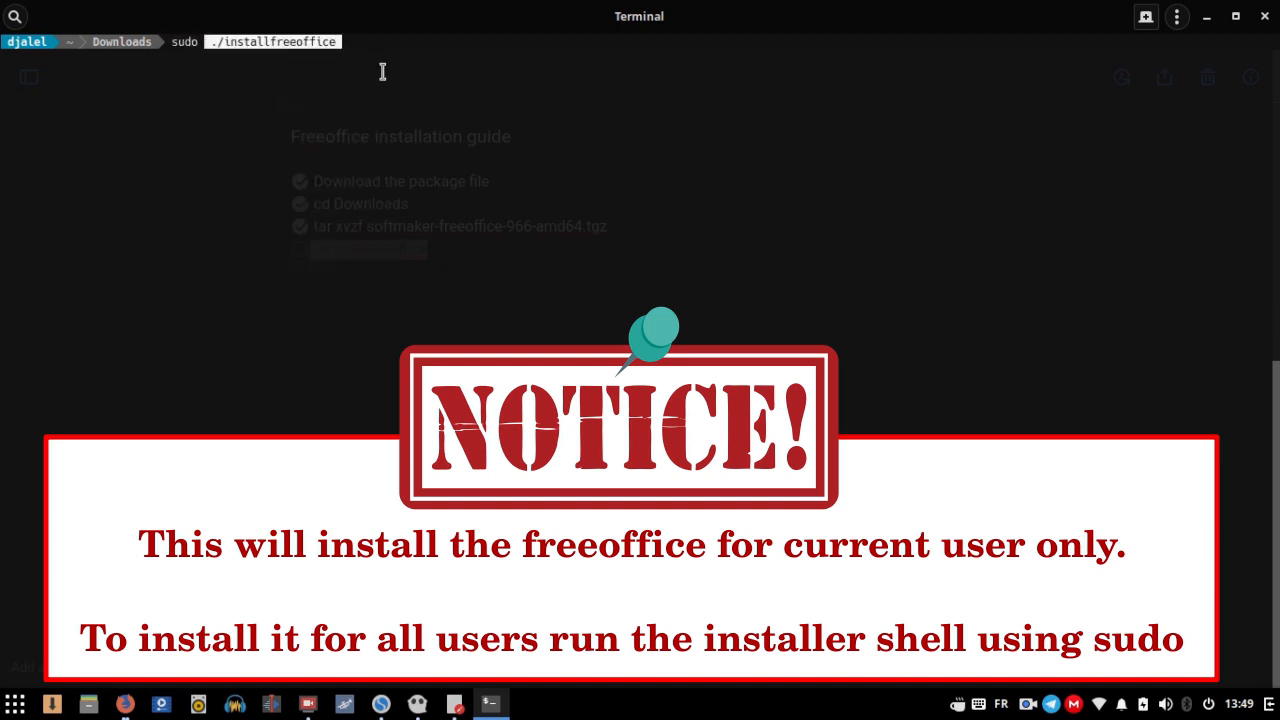
{"action": "key", "text": "Return"}
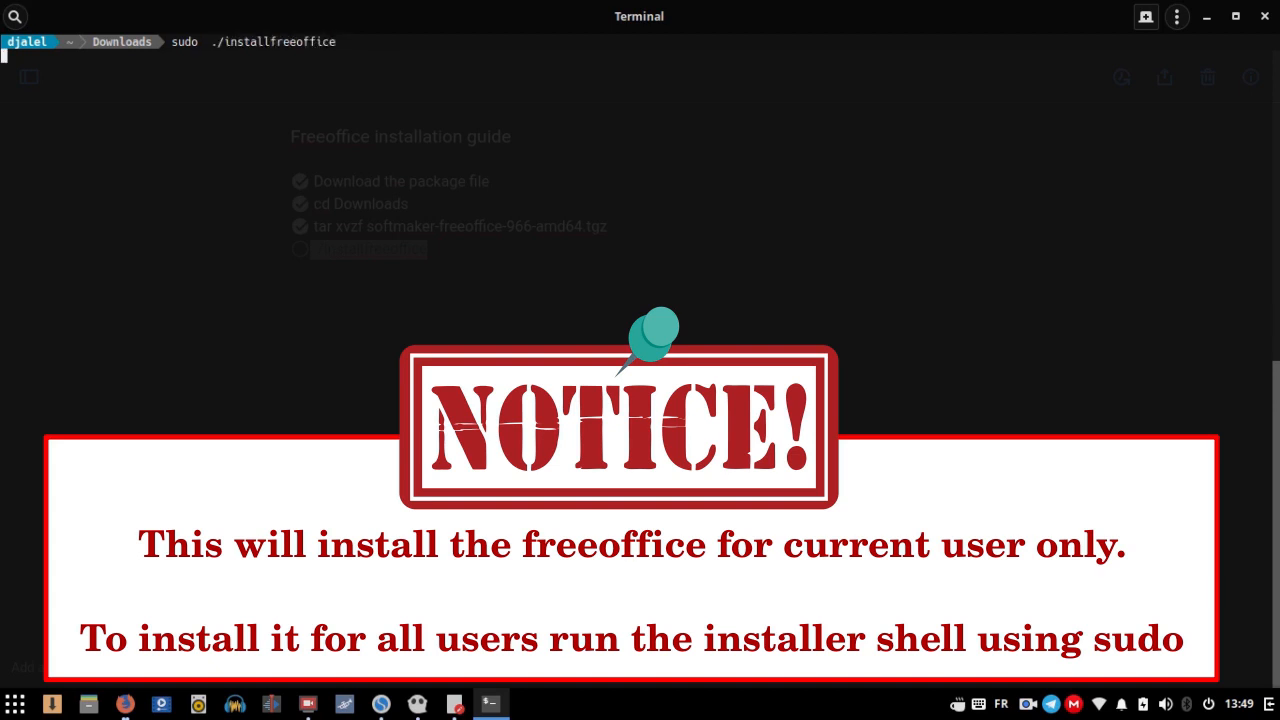
Clear the screen and confirm continuing with a current-user FreeOffice install
{"action": "key", "text": "Return"}
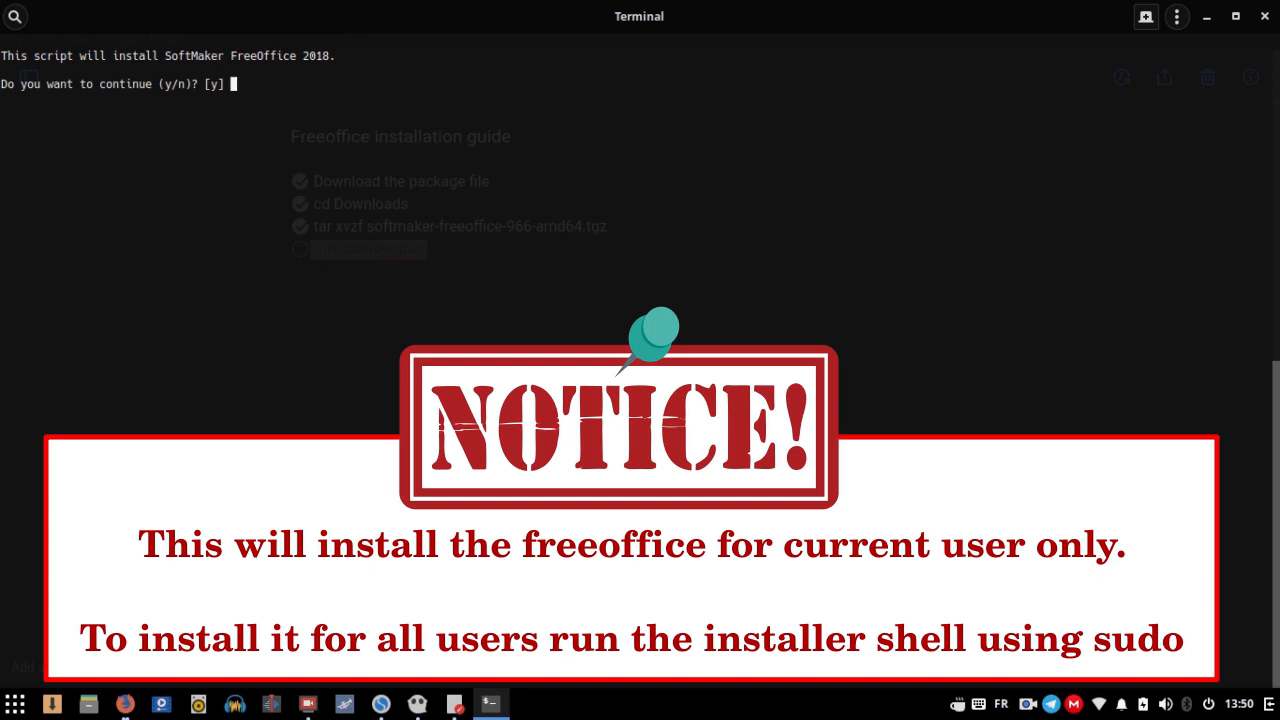
{"action": "key", "text": "ctrl+c"}
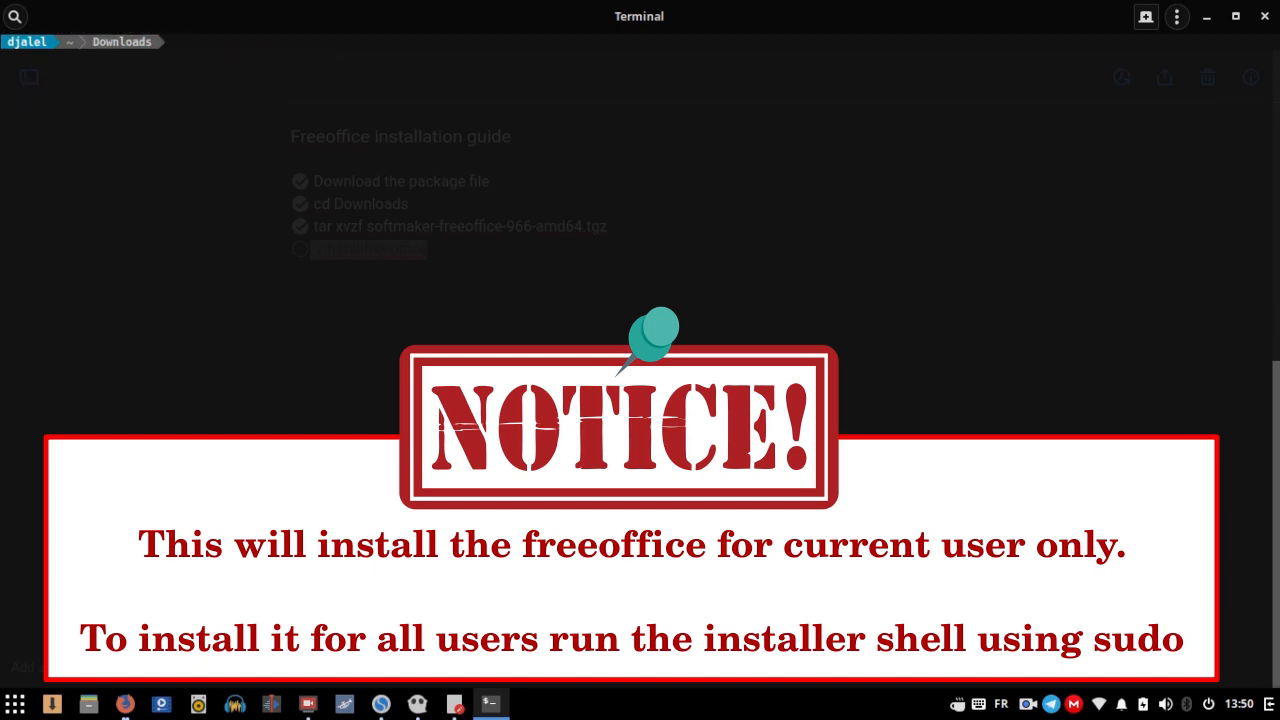
{"action": "type", "text": "clear"}
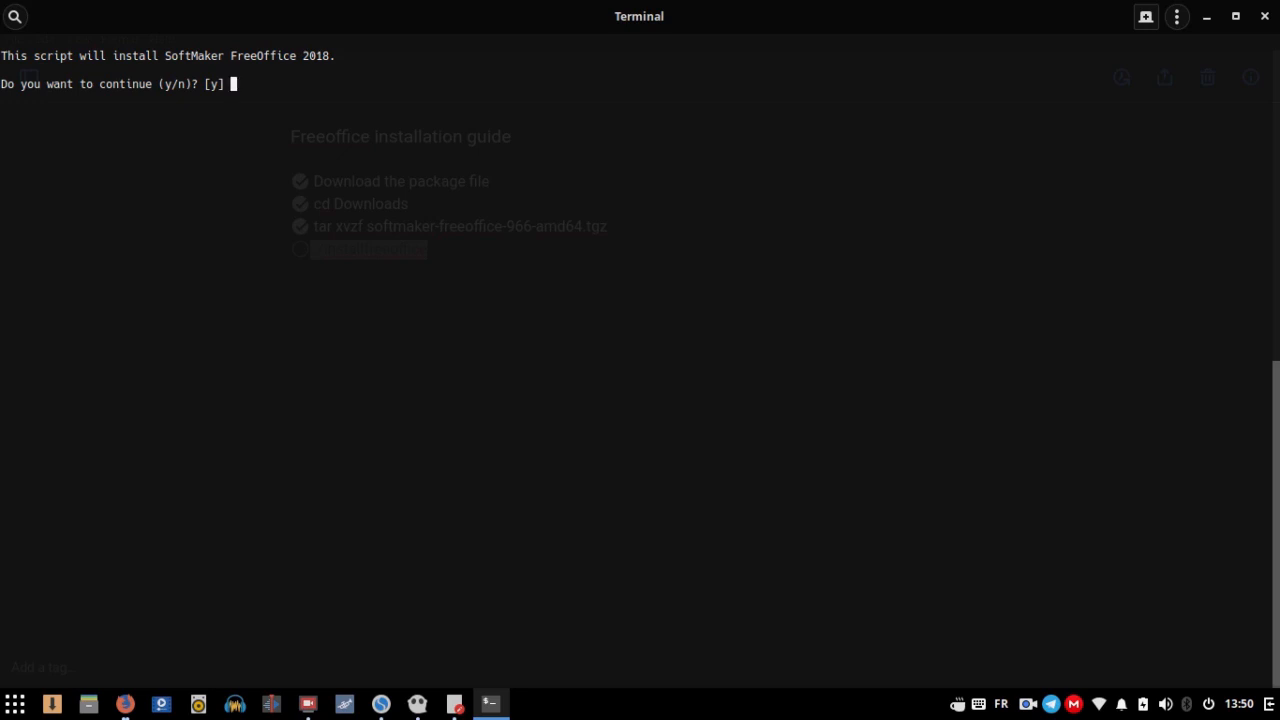
{"action": "key", "text": "Return"}
{"action": "type", "text": "y"}
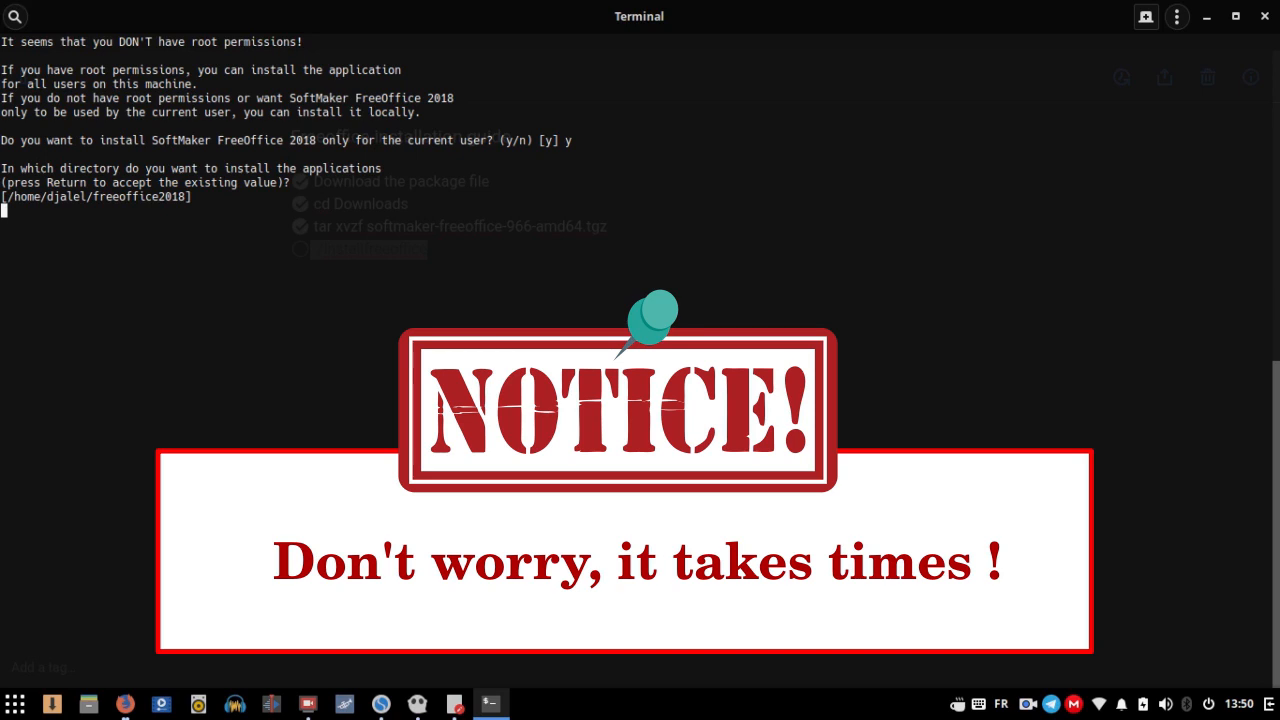
Accept the default application and launch-script directories and let installation proceed
{"action": "key", "text": "Return"}
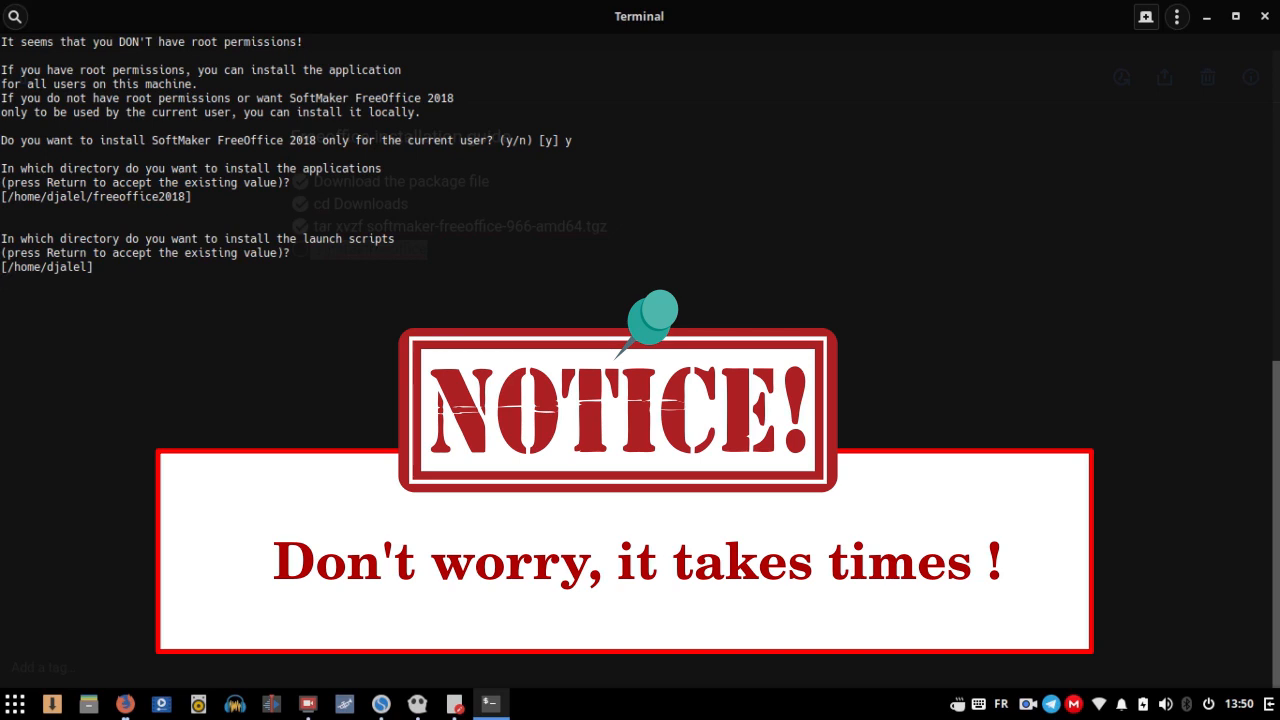
{"action": "key", "text": "Return"}
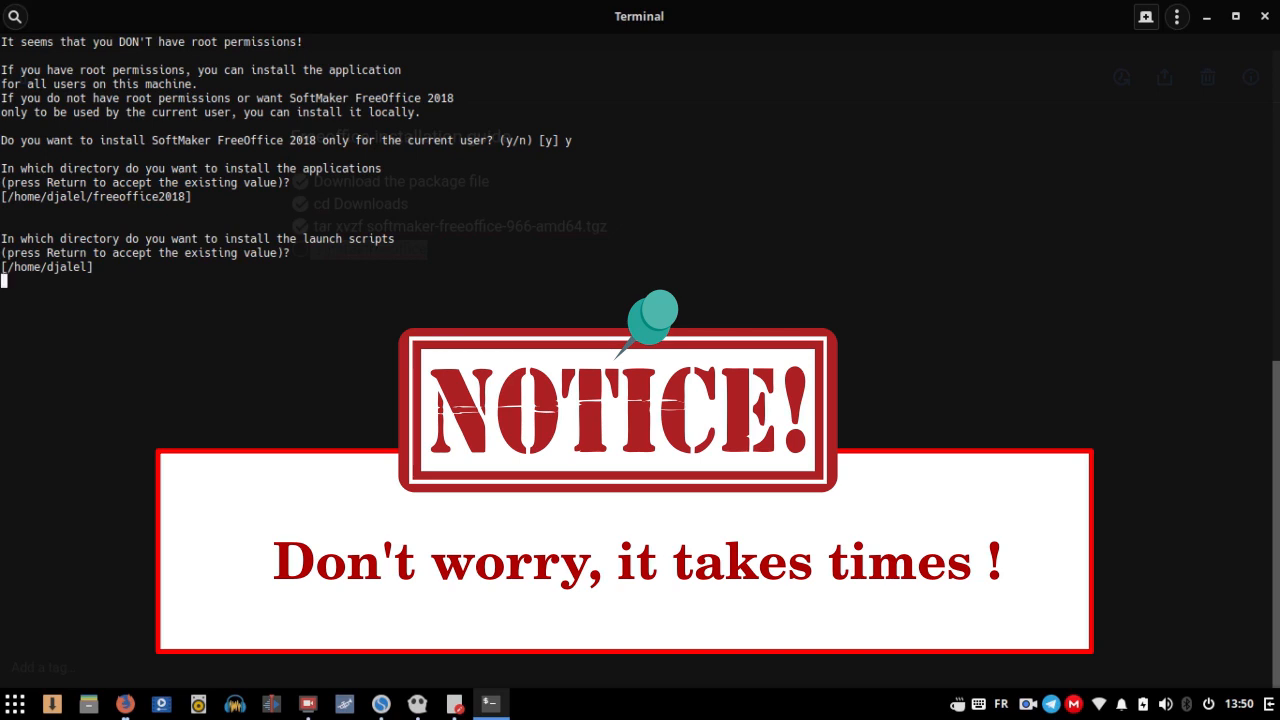
{"action": "key", "text": "Return"}
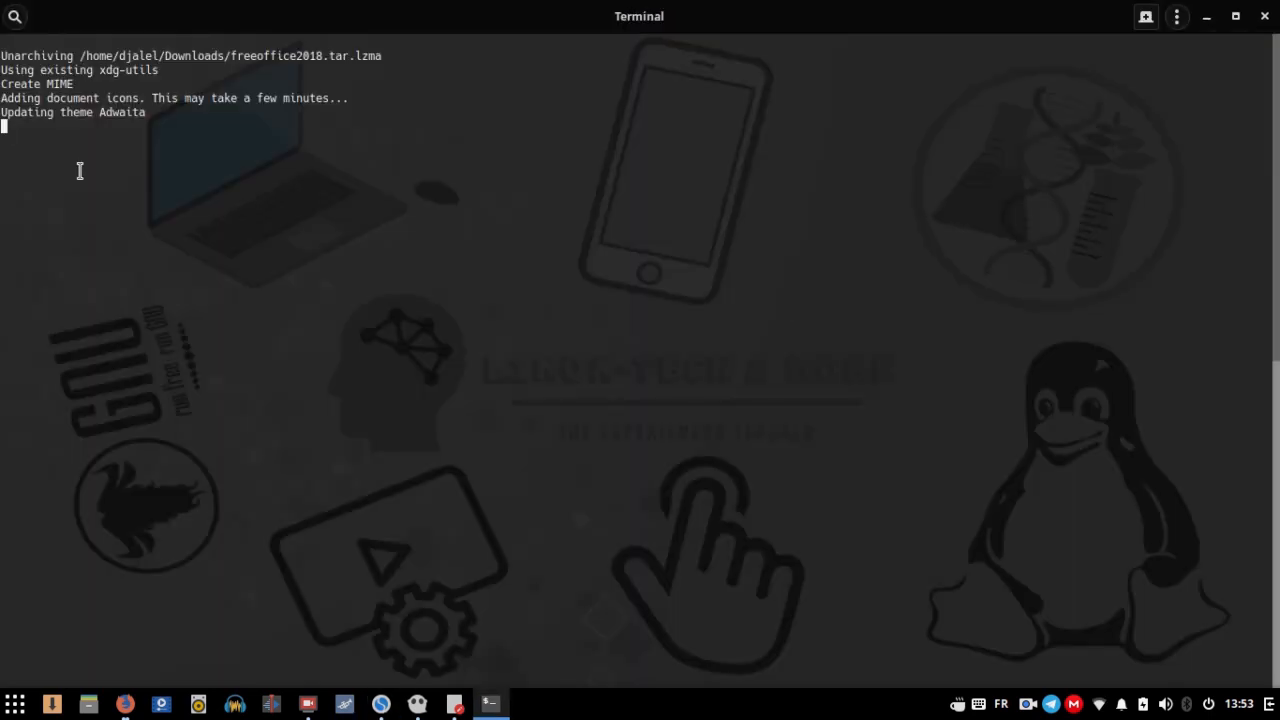
{"action": "mouse_move", "coordinate": [359, 259]}
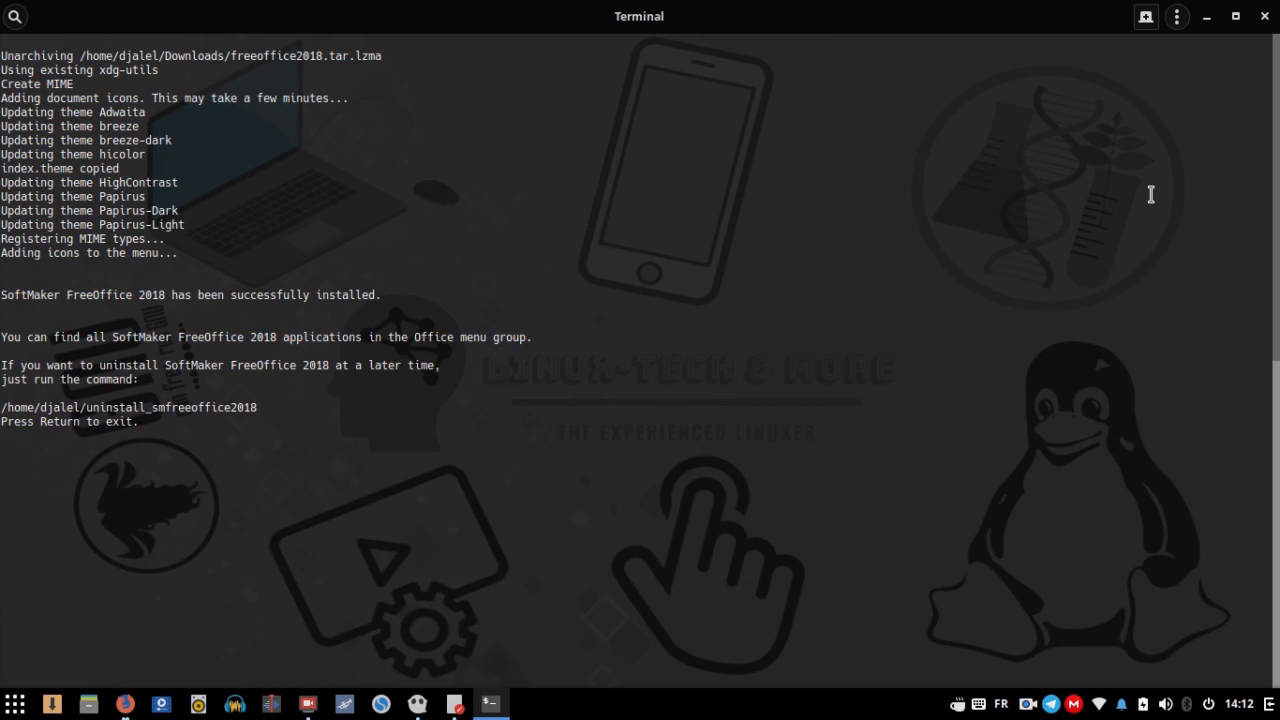
Exit the finished installer and close the Terminal window
{"action": "key", "text": "Return"}
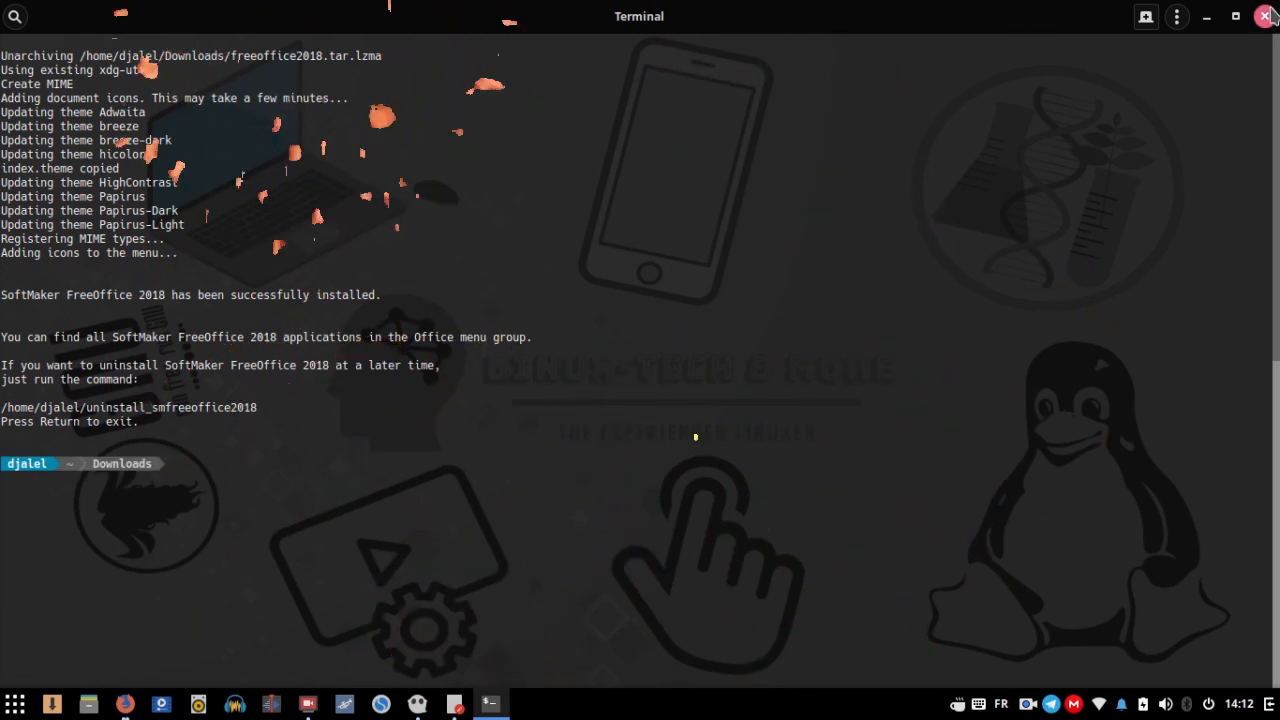
{"action": "left_click", "coordinate": [1265, 16]}
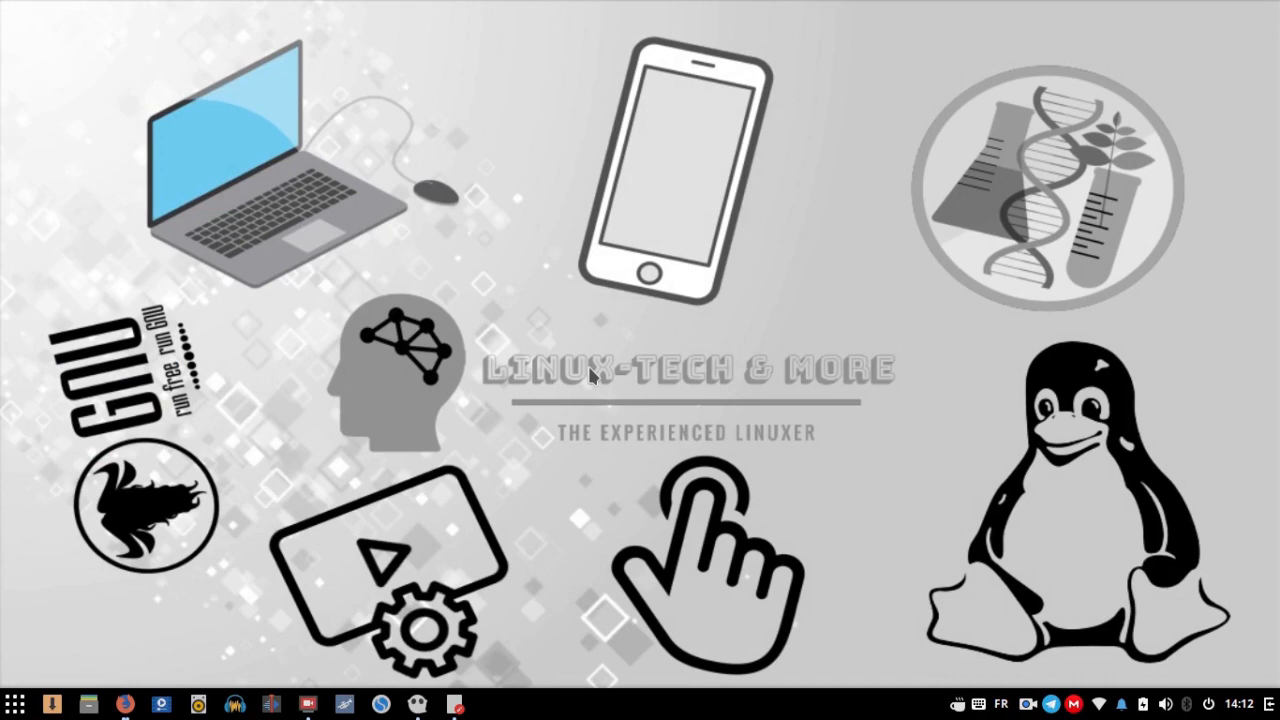
{"action": "mouse_move", "coordinate": [158, 575]}
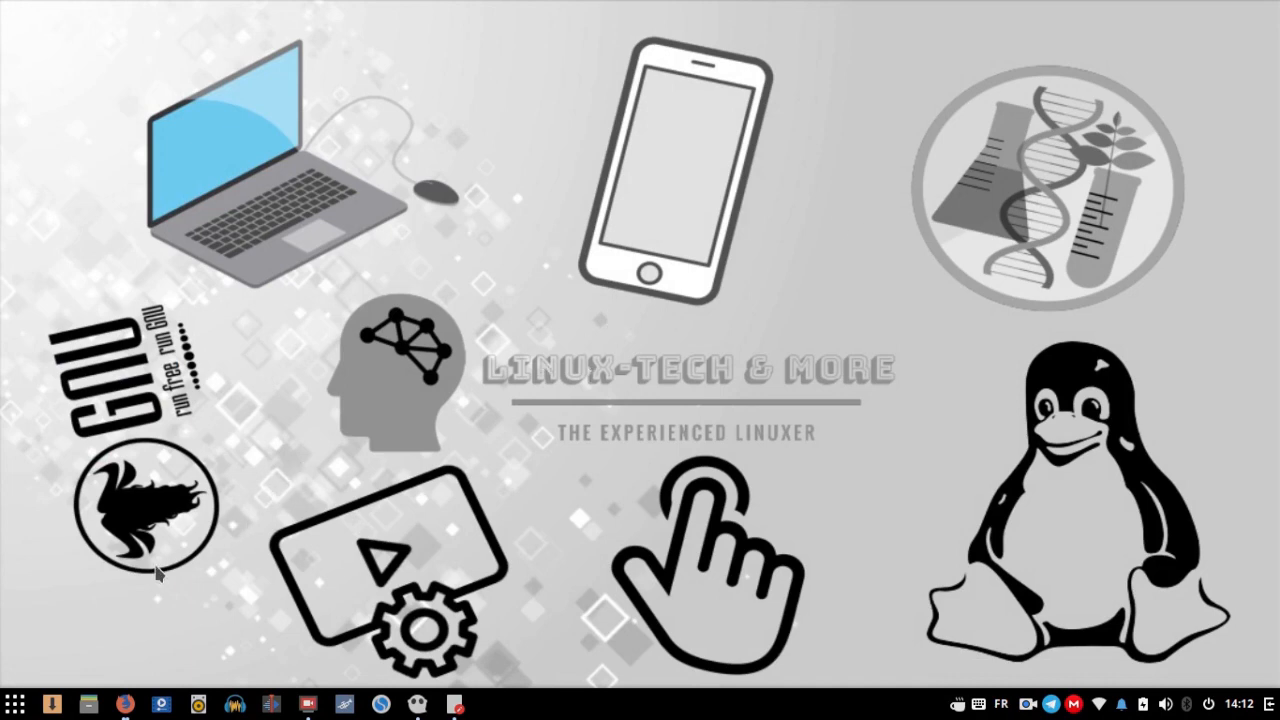
{"action": "mouse_move", "coordinate": [305, 326]}
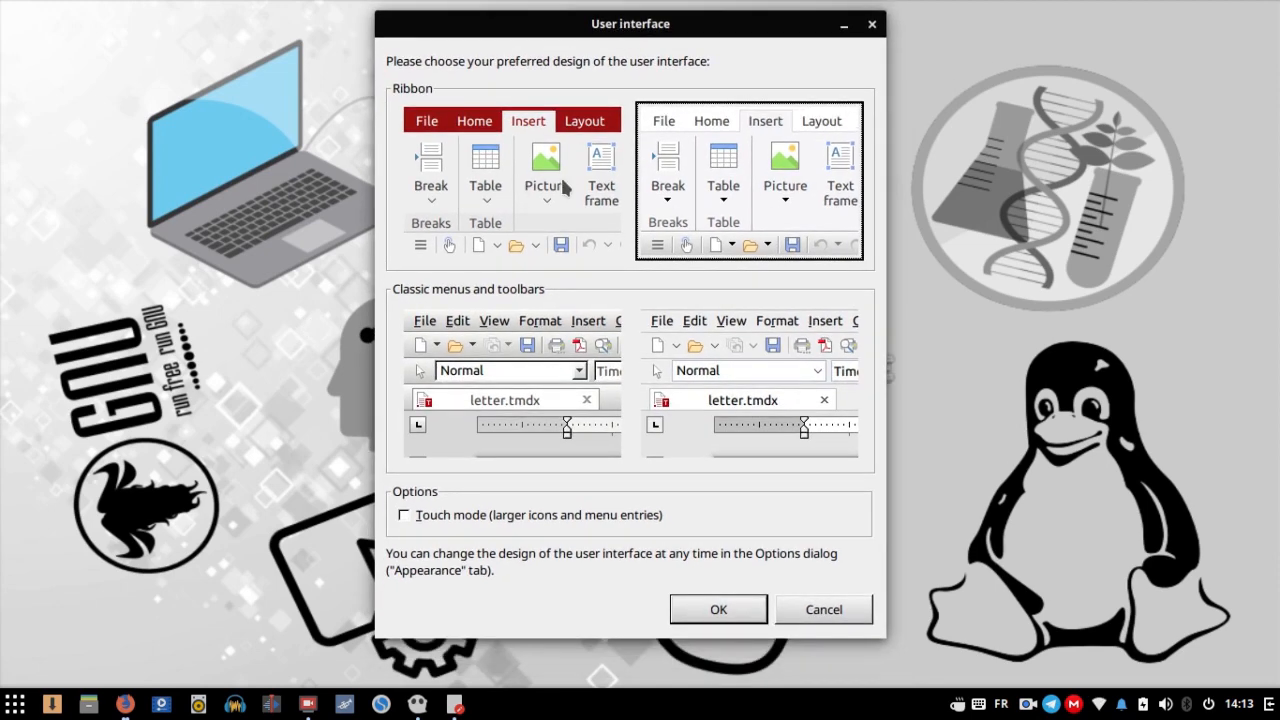
Confirm the interface design and skip user info to reach a blank TextMaker document
{"action": "left_click", "coordinate": [718, 609]}
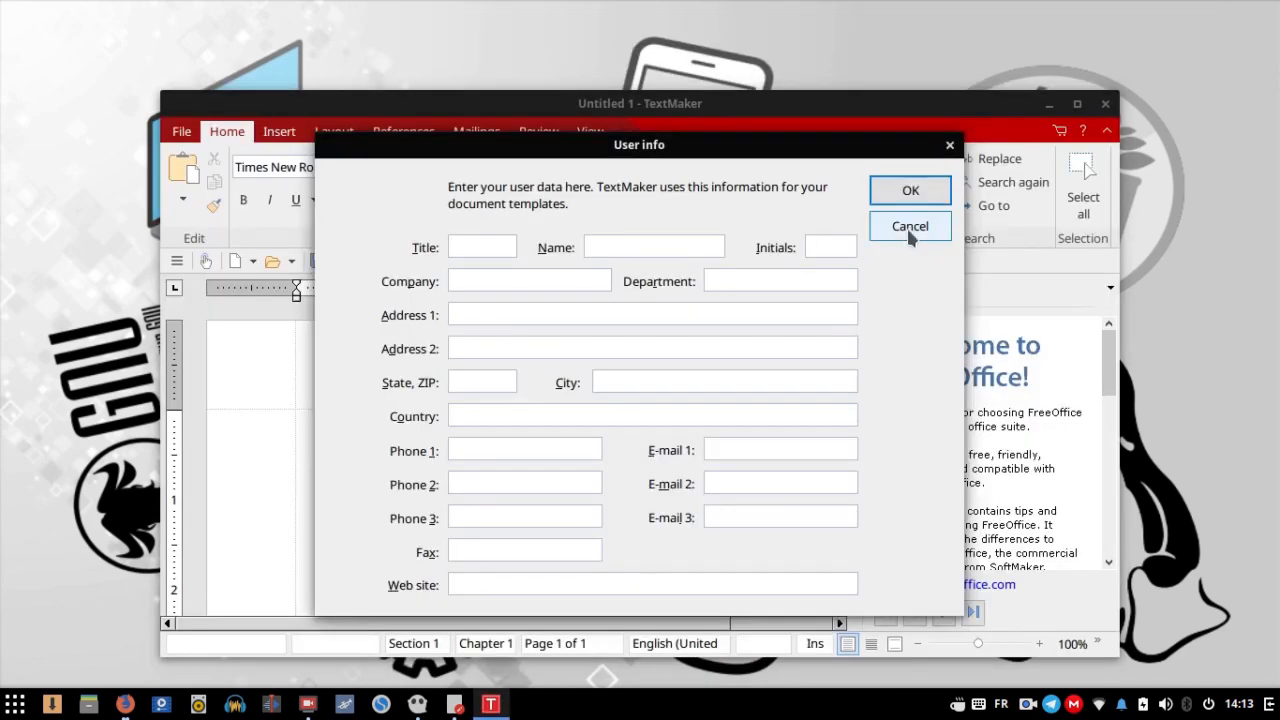
{"action": "left_click", "coordinate": [910, 225]}
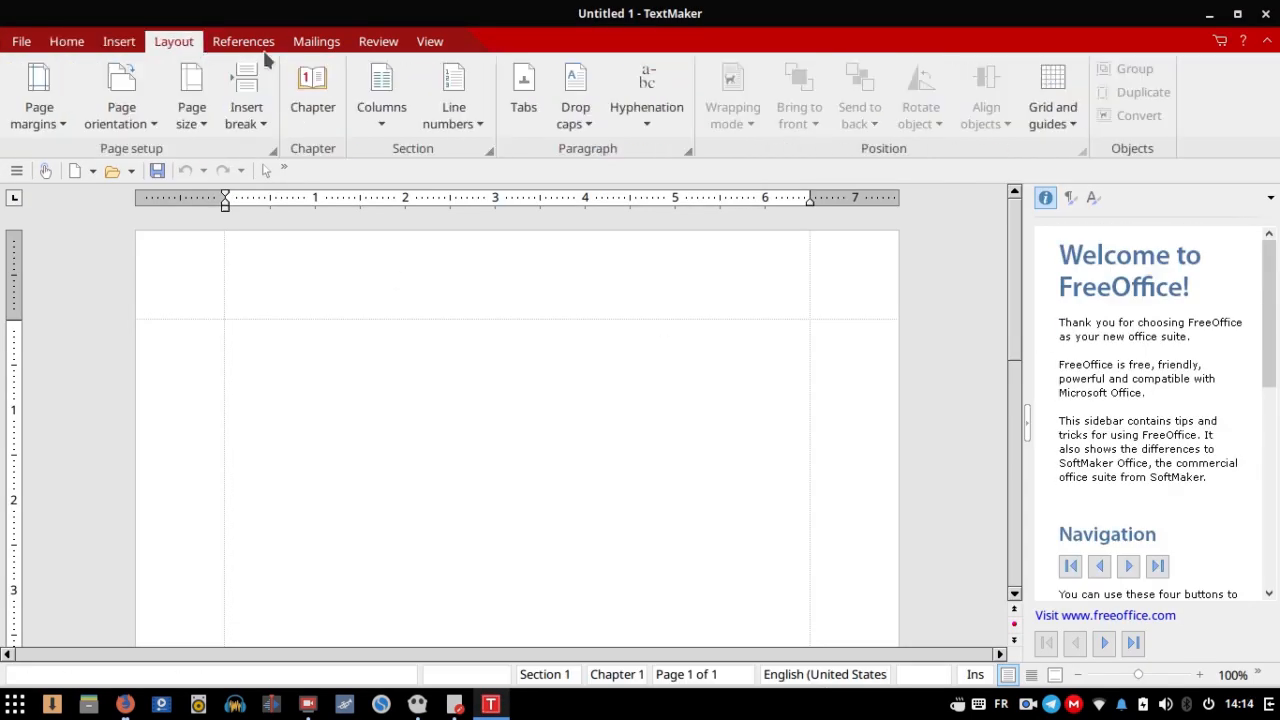
{"action": "left_click", "coordinate": [20, 41]}
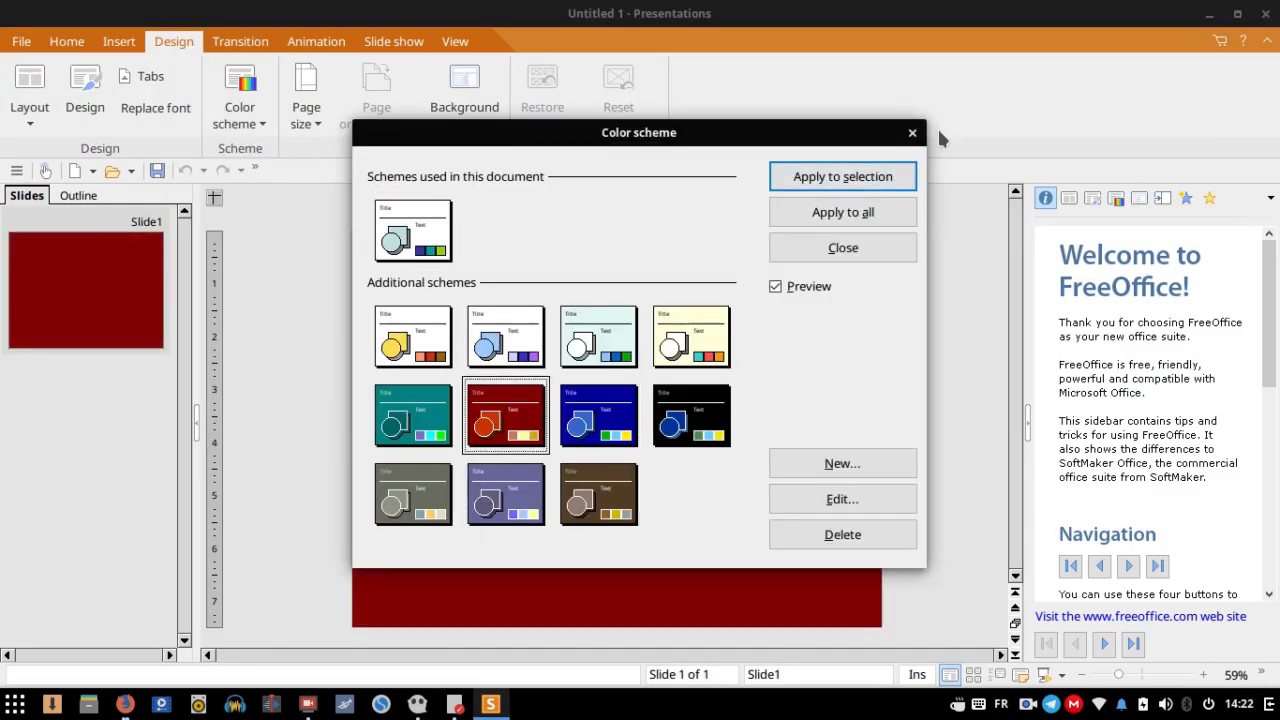
Close the Color scheme dialog in Presentations
{"action": "left_click", "coordinate": [842, 247]}
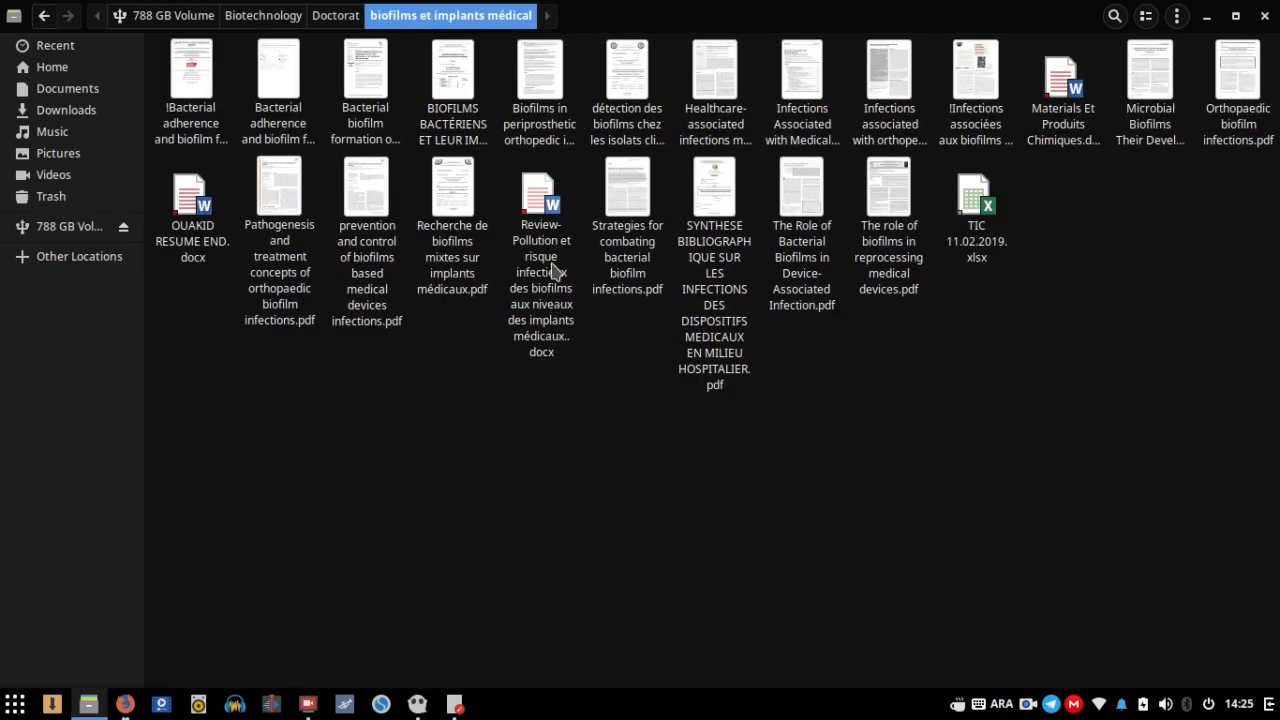
Open the Review-Pollution .docx in TextMaker and scroll through it
{"action": "double_click", "coordinate": [541, 185]}
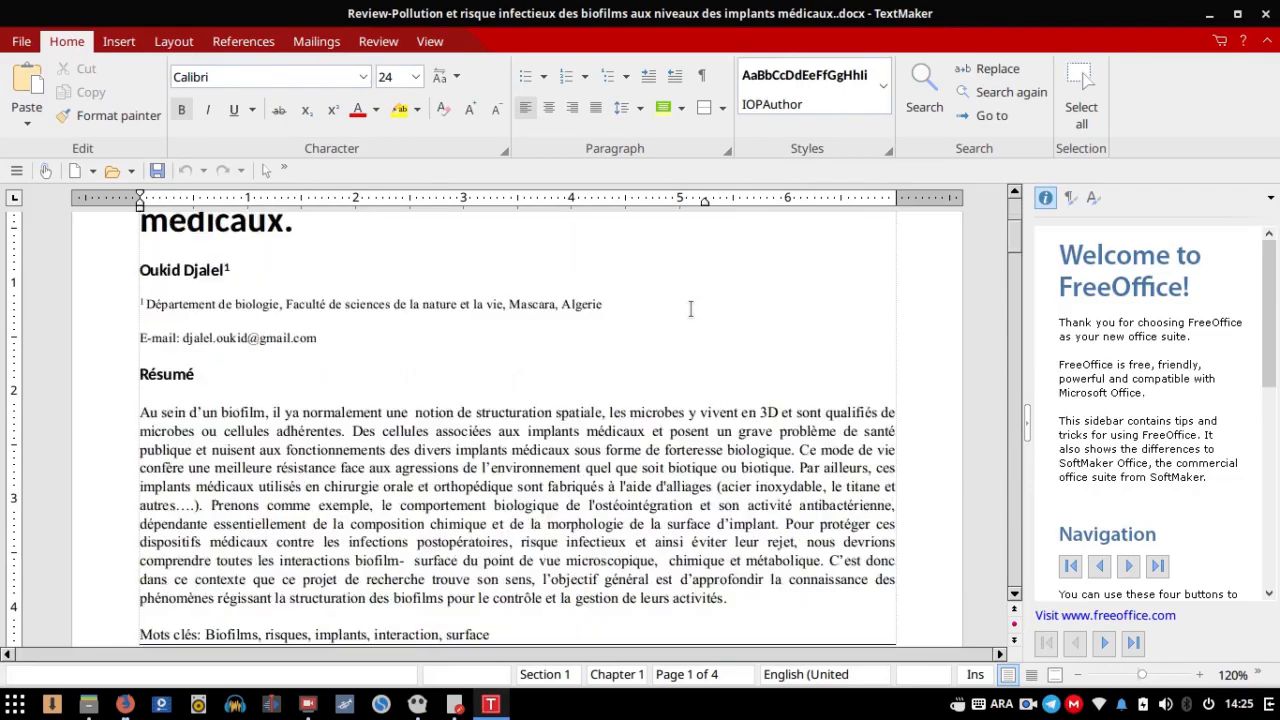
{"action": "scroll", "scroll_direction": "down", "scroll_amount": 3}
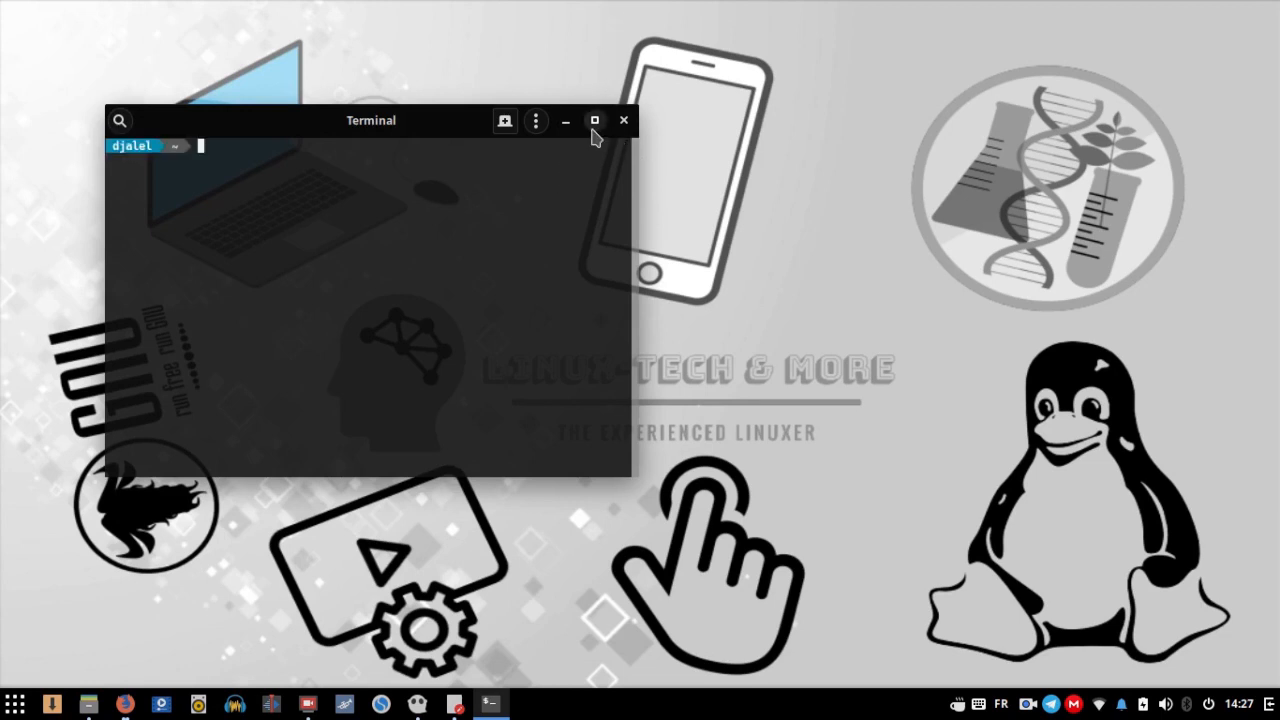
Maximize Terminal, list the home folder, and paste ./uninstall_smfreeoffice2018 at the prompt
{"action": "left_click", "coordinate": [595, 120]}
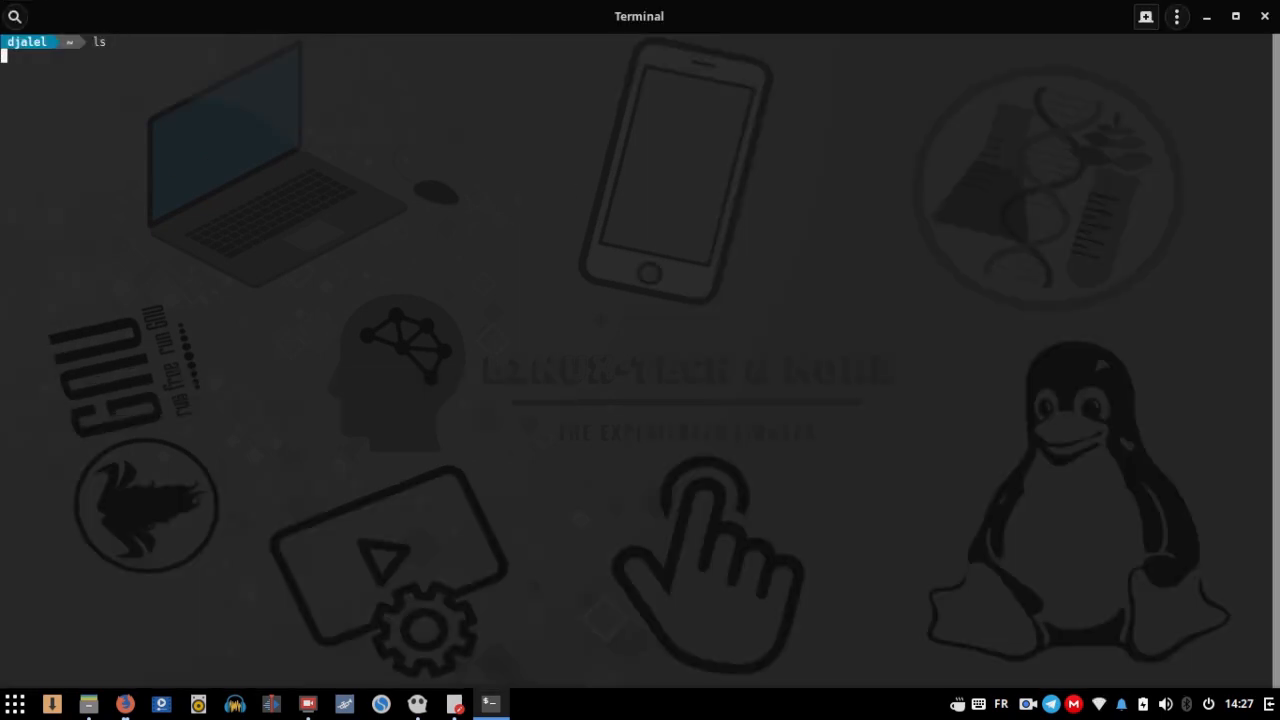
{"action": "key", "text": "Return"}
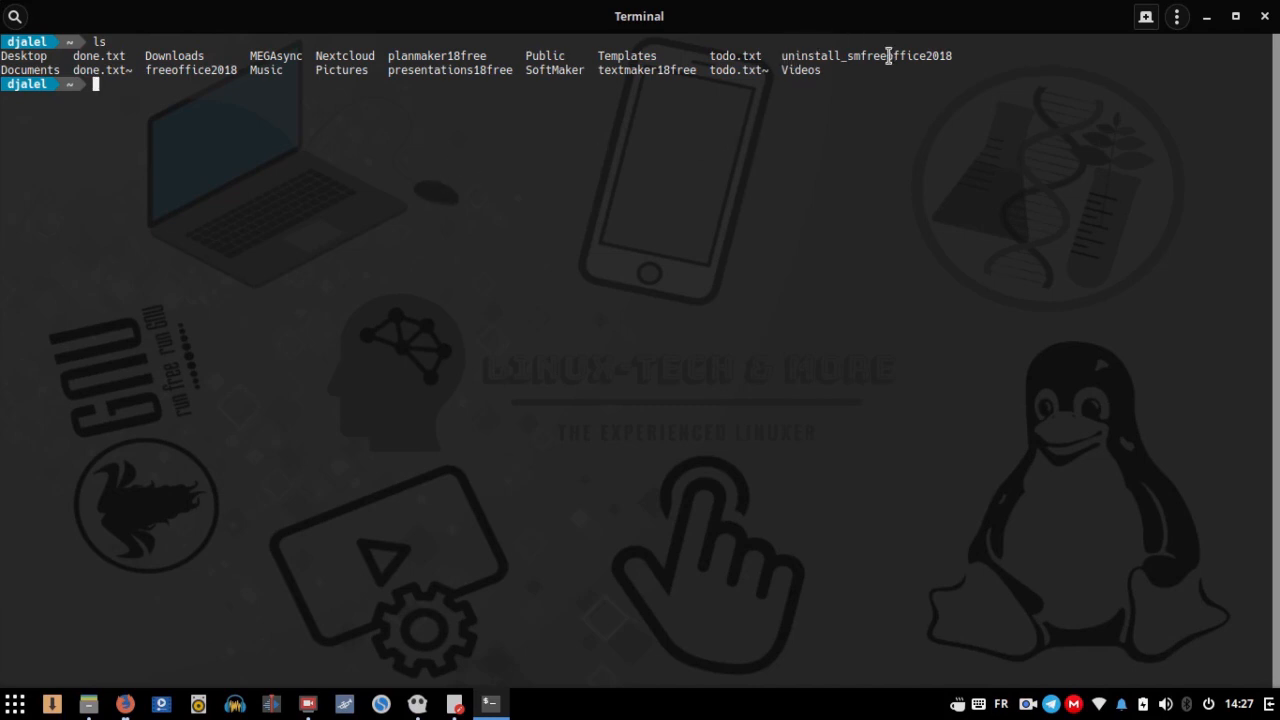
{"action": "mouse_move", "coordinate": [390, 138]}
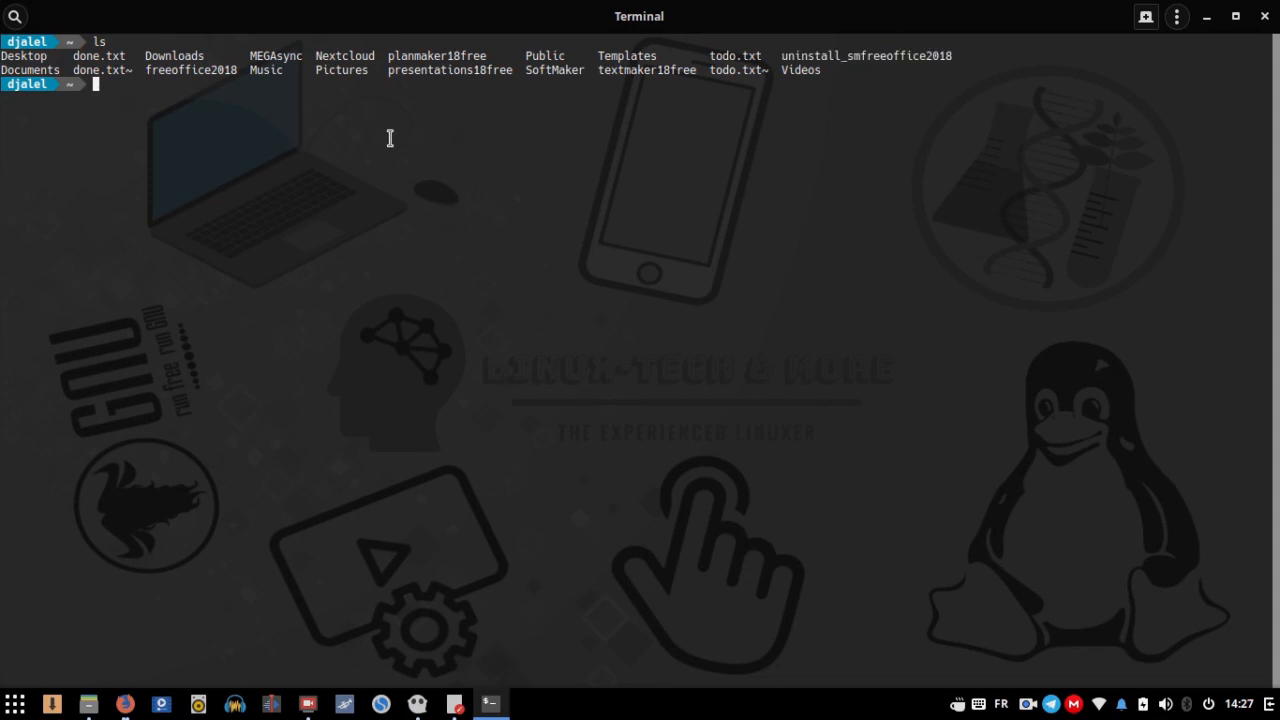
{"action": "type", "text": "./"}
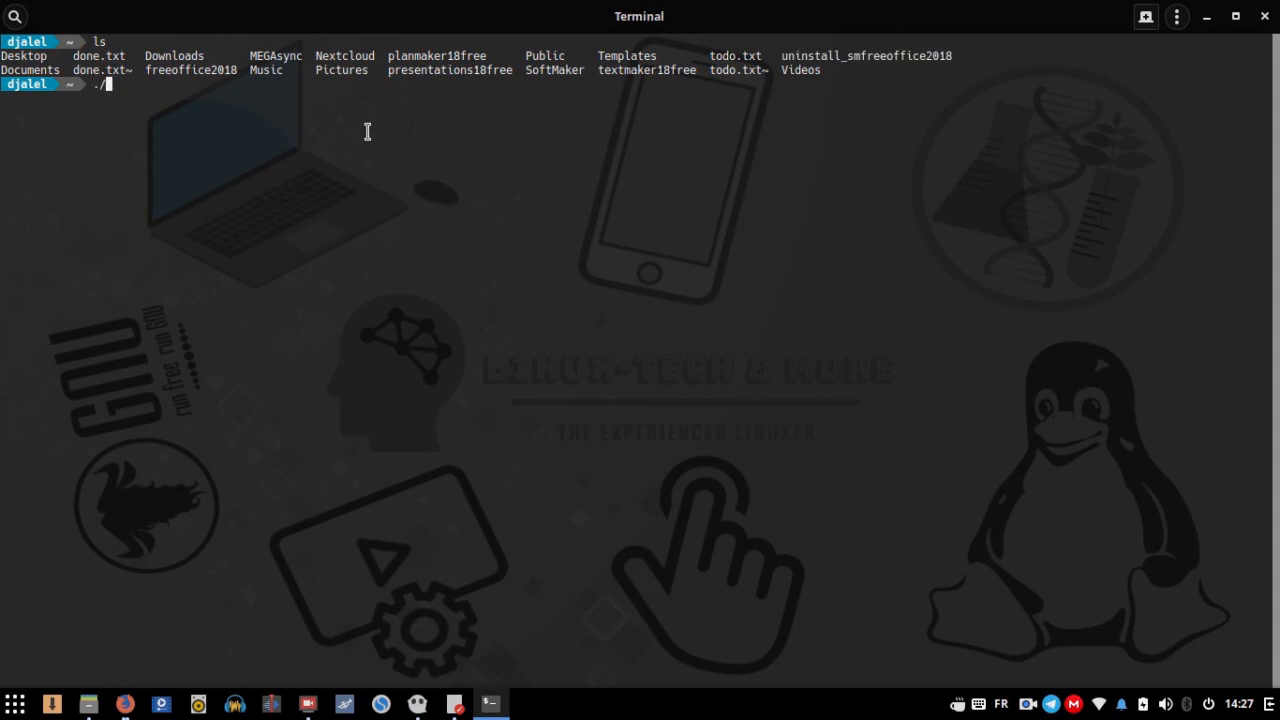
{"action": "right_click", "coordinate": [240, 155]}
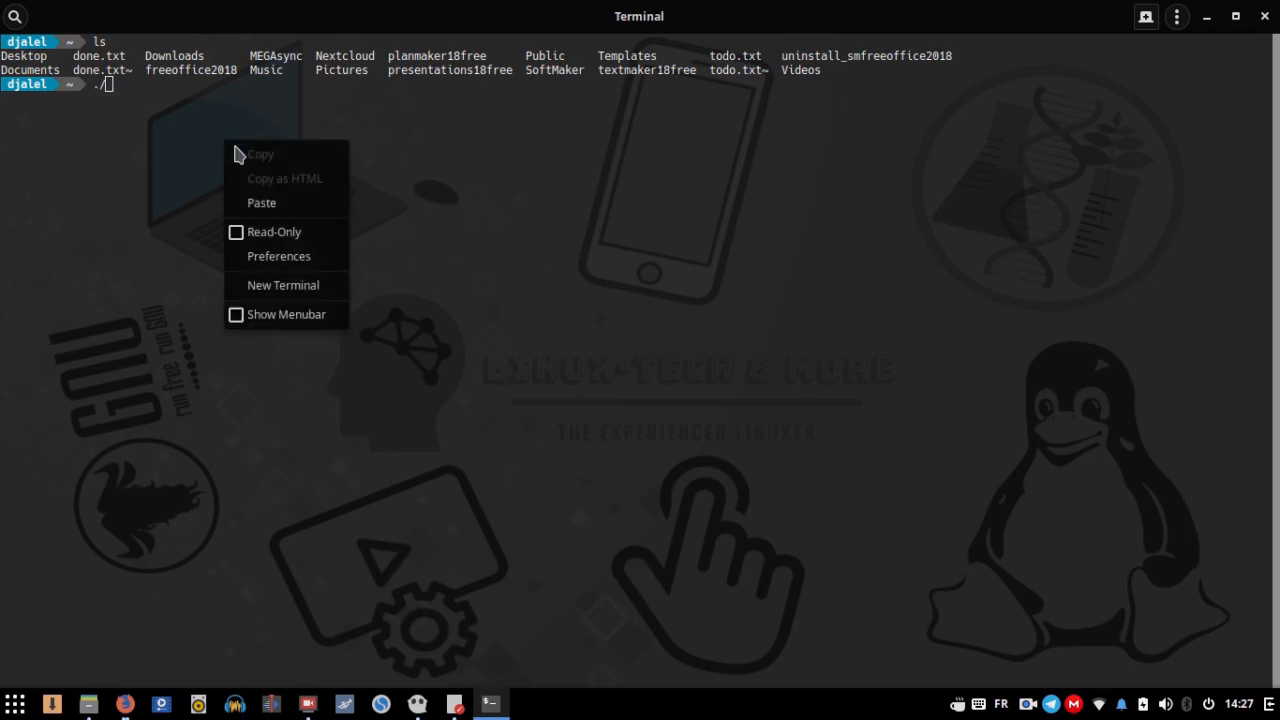
{"action": "left_click", "coordinate": [261, 203]}
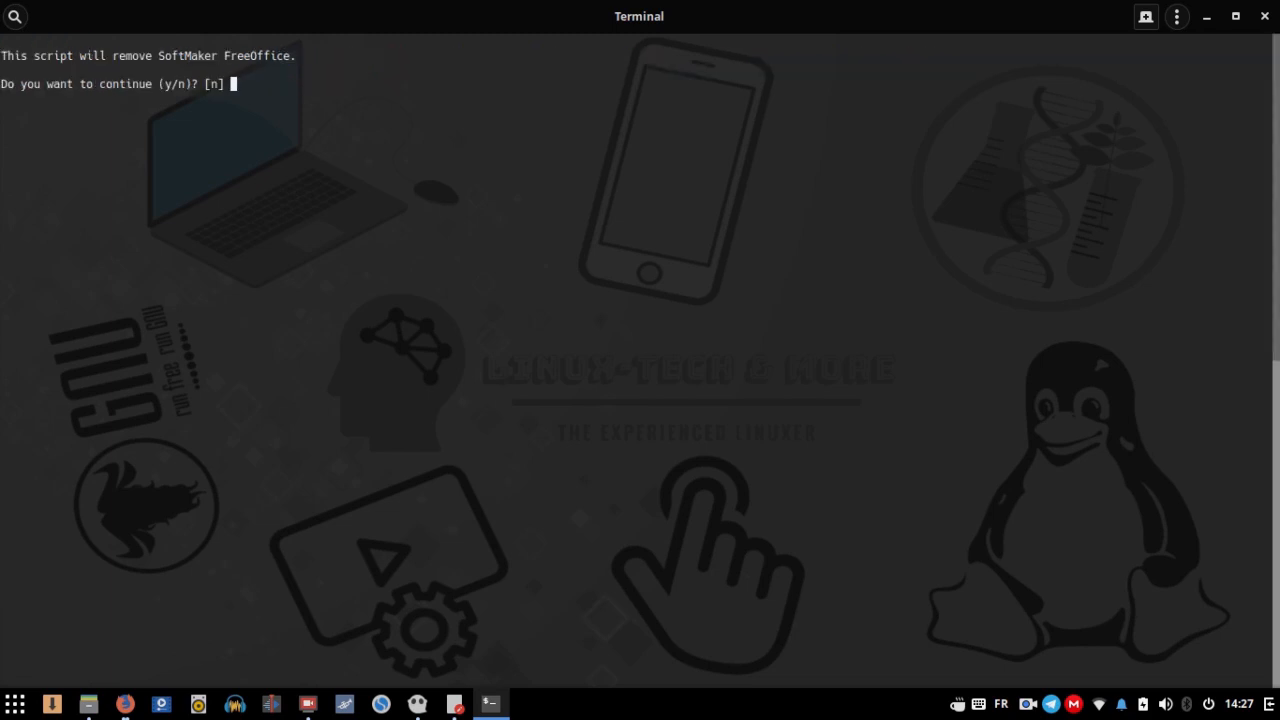
Confirm FreeOffice removal with y, then search the app menu for 'free' to confirm it's gone
{"action": "type", "text": "y"}
{"action": "type", "text": "cler"}
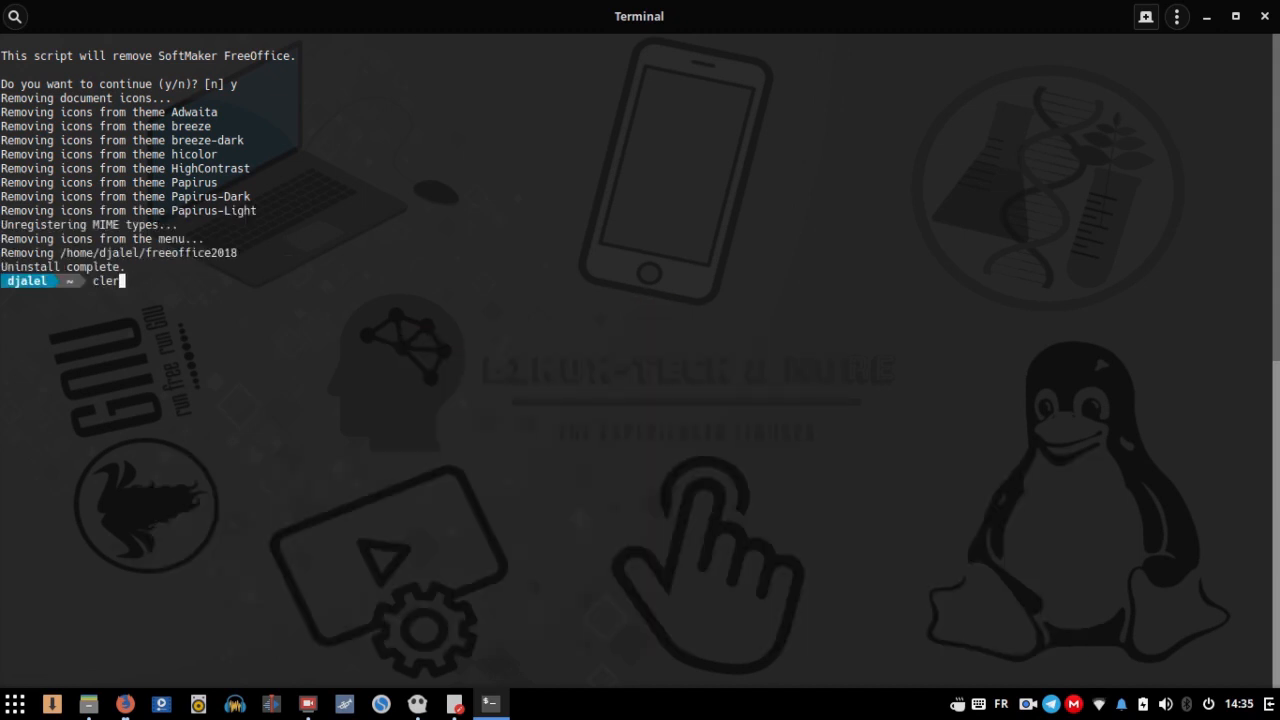
{"action": "key", "text": "Return"}
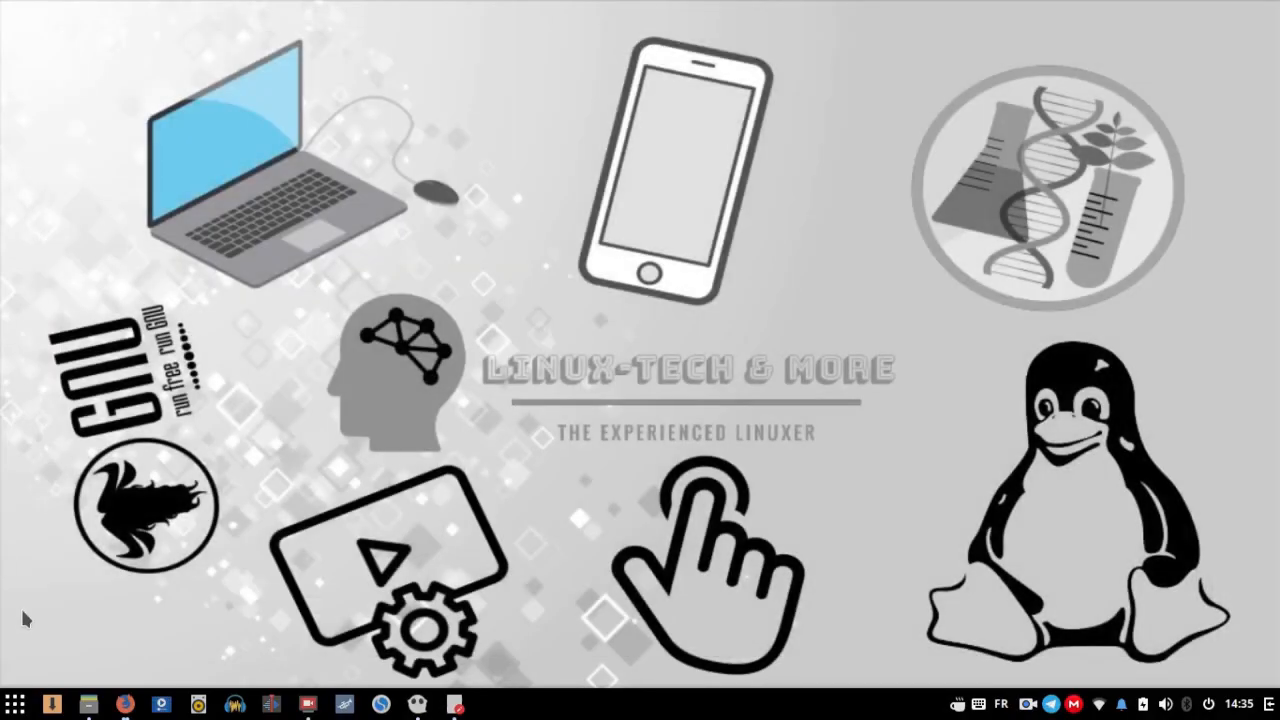
{"action": "left_click", "coordinate": [14, 704]}
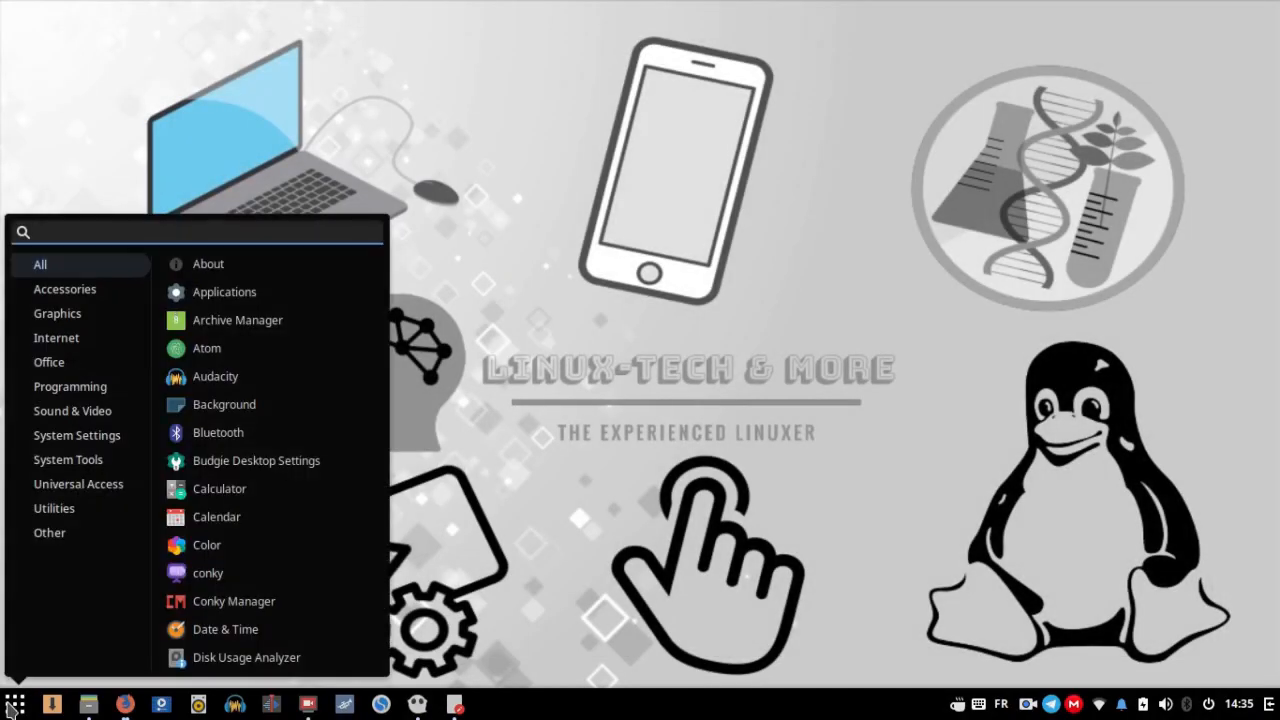
{"action": "type", "text": "free"}
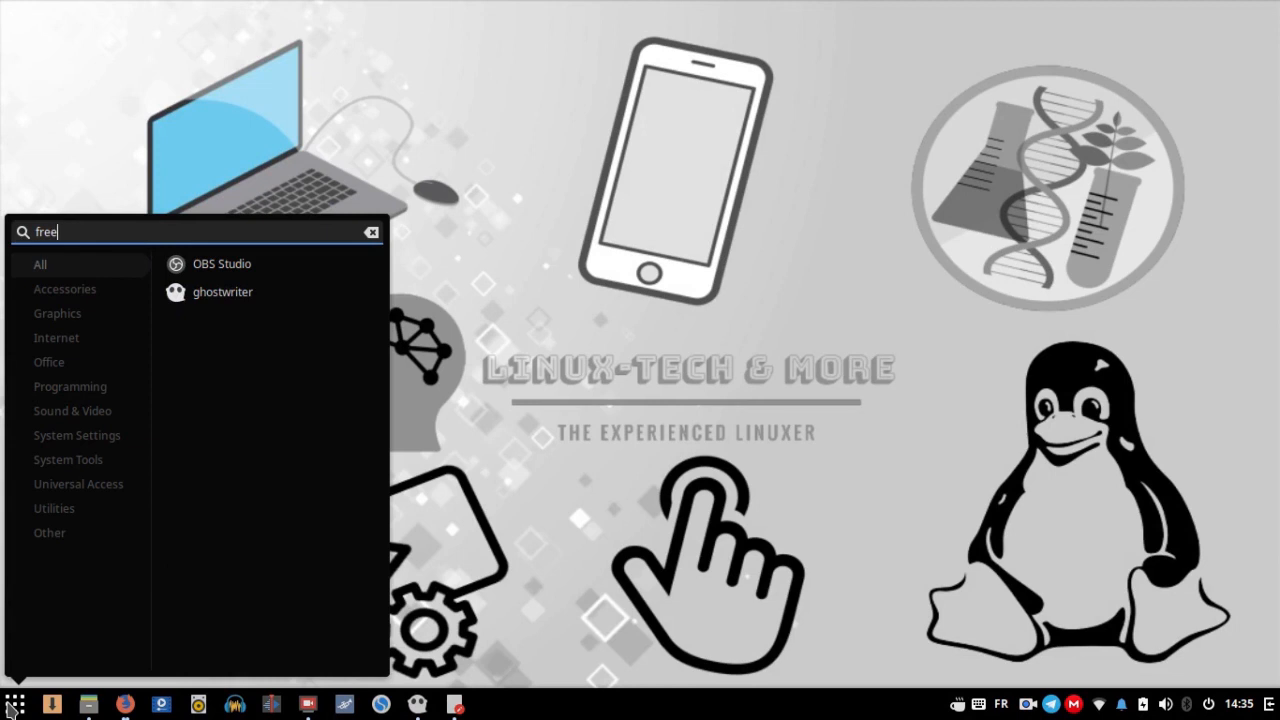